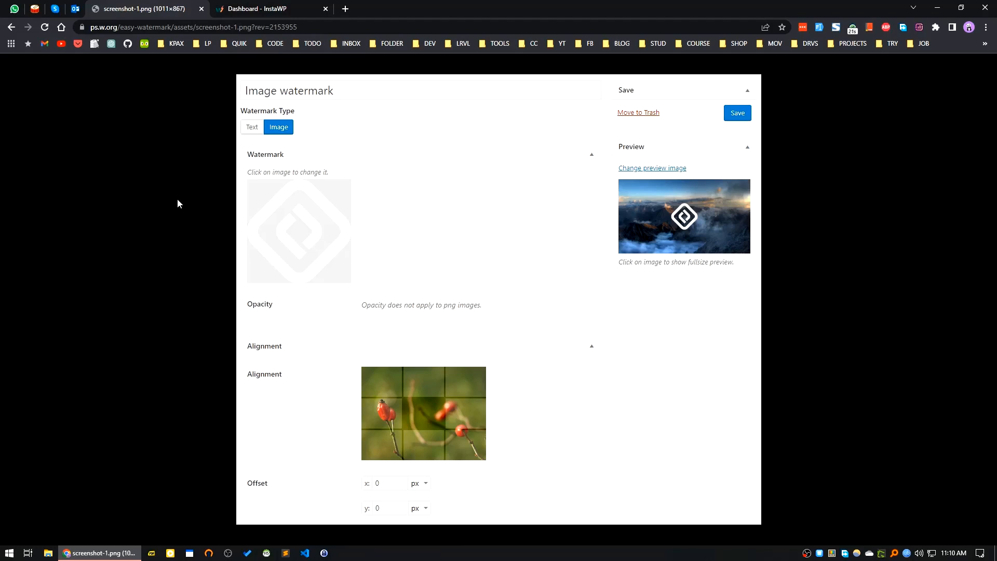
mouse_move(118, 211)
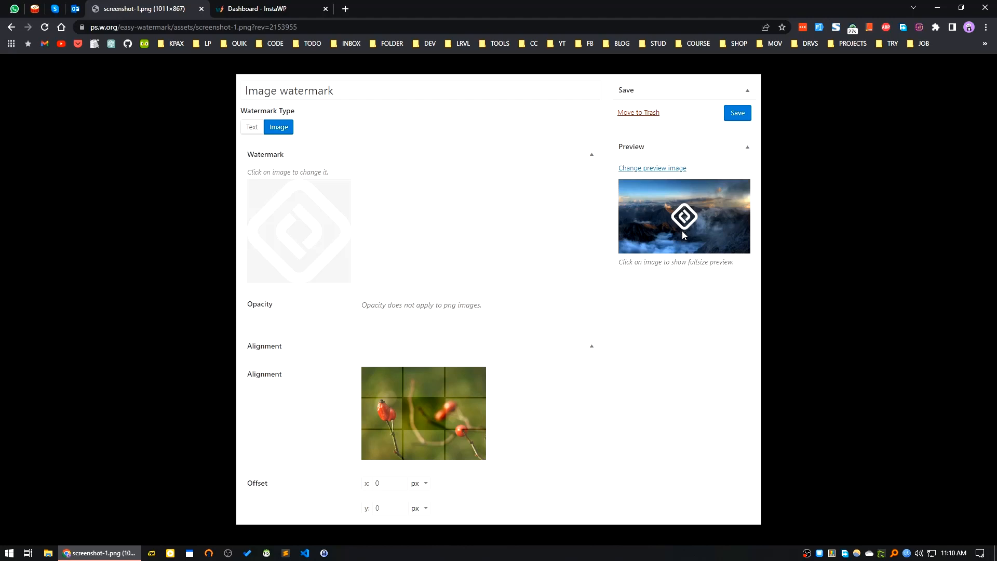
mouse_move(417, 403)
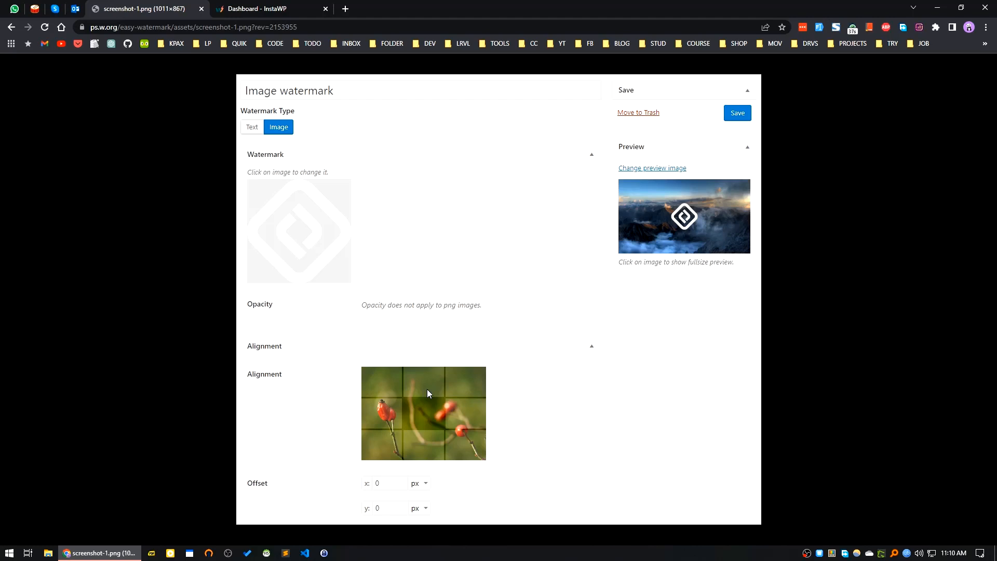
mouse_move(533, 431)
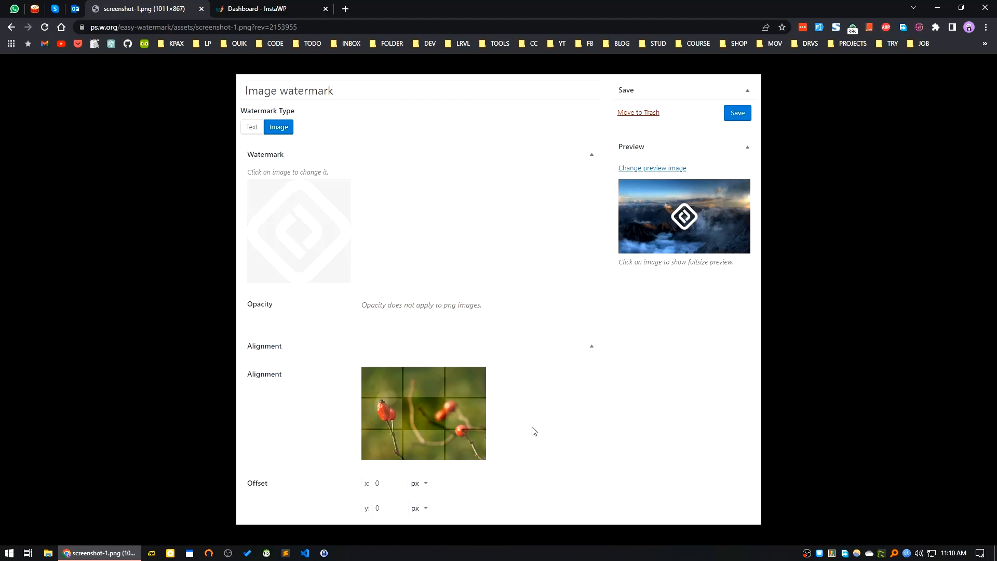
mouse_move(460, 417)
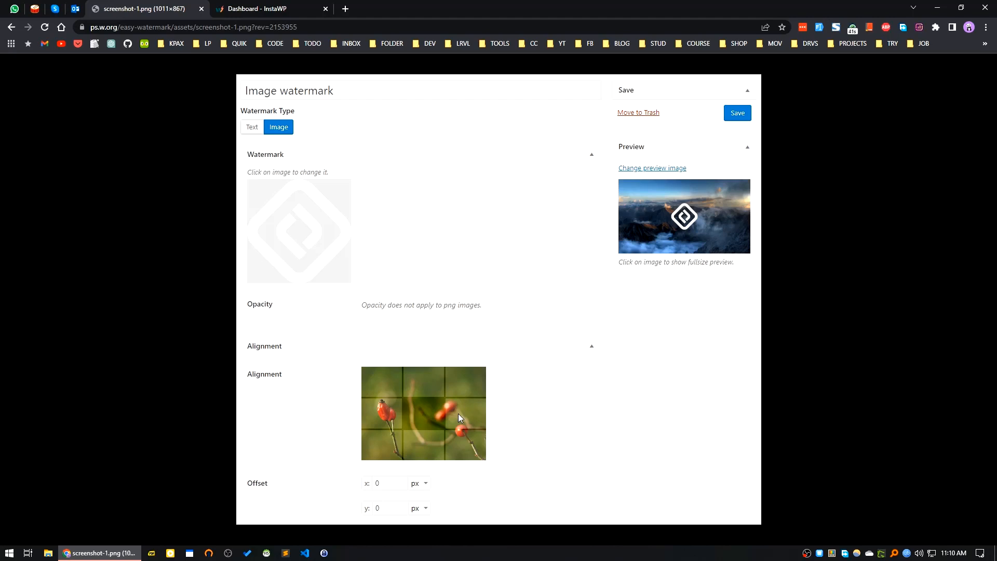
mouse_move(426, 414)
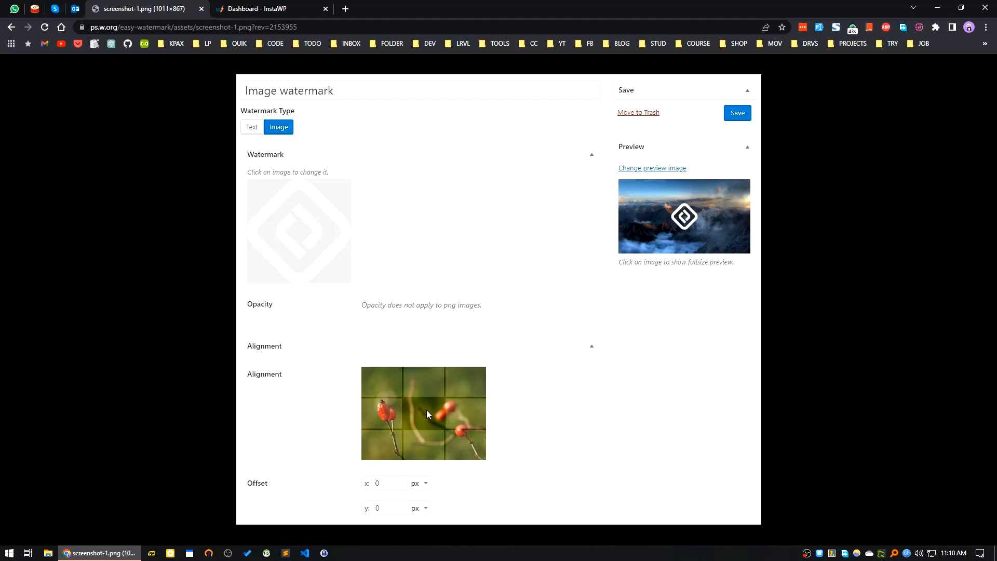
mouse_move(382, 368)
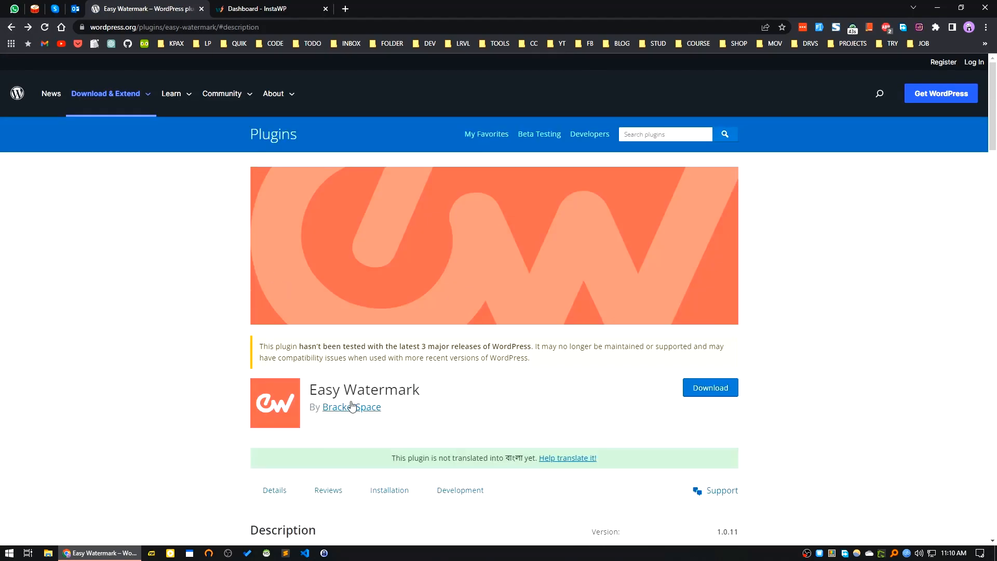
Select the plugin name Easy Watermark and return to the InstaWP dashboard
double_click(364, 389)
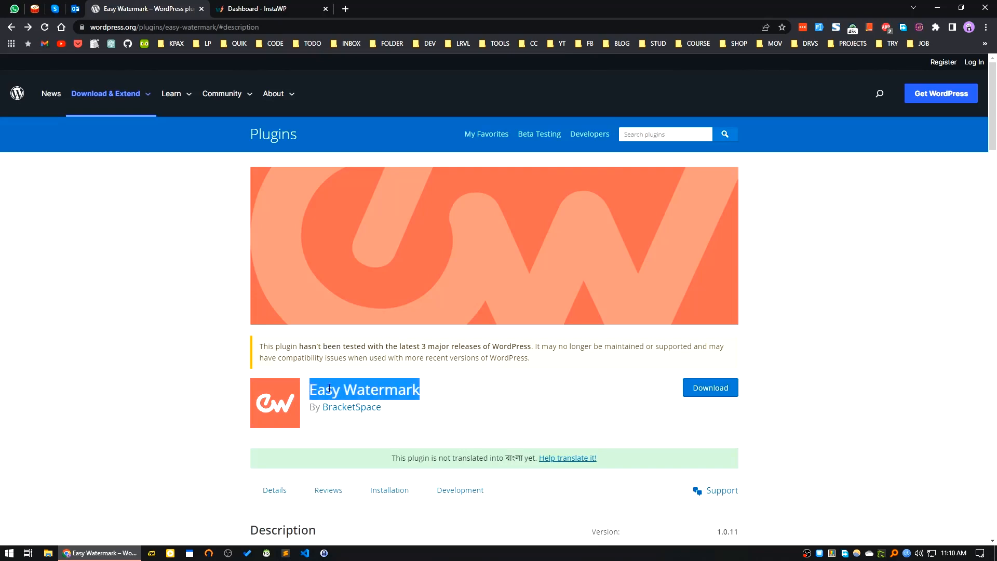
left_click(267, 8)
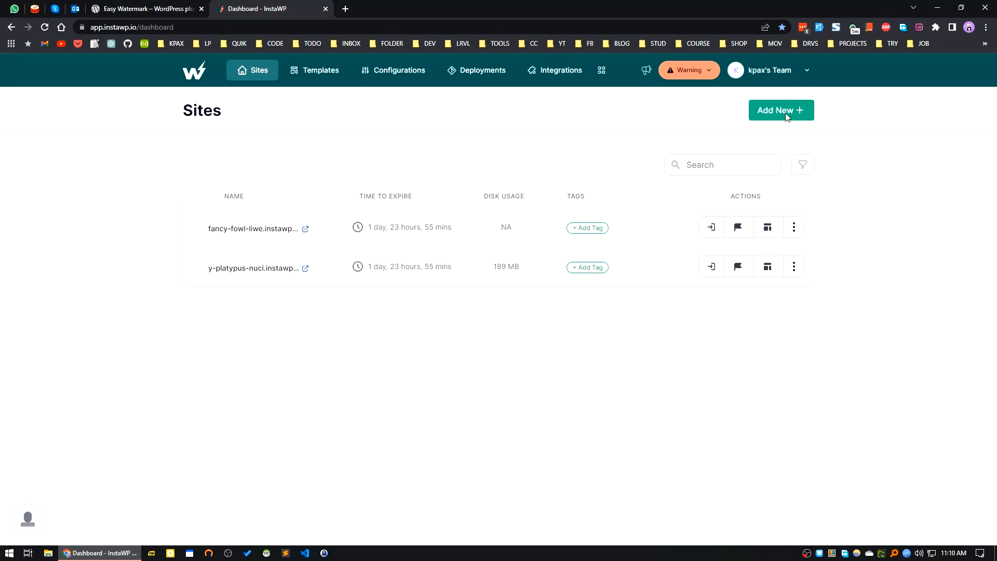
Create a new InstaWP WordPress site and log into its admin via Magic Login
left_click(780, 110)
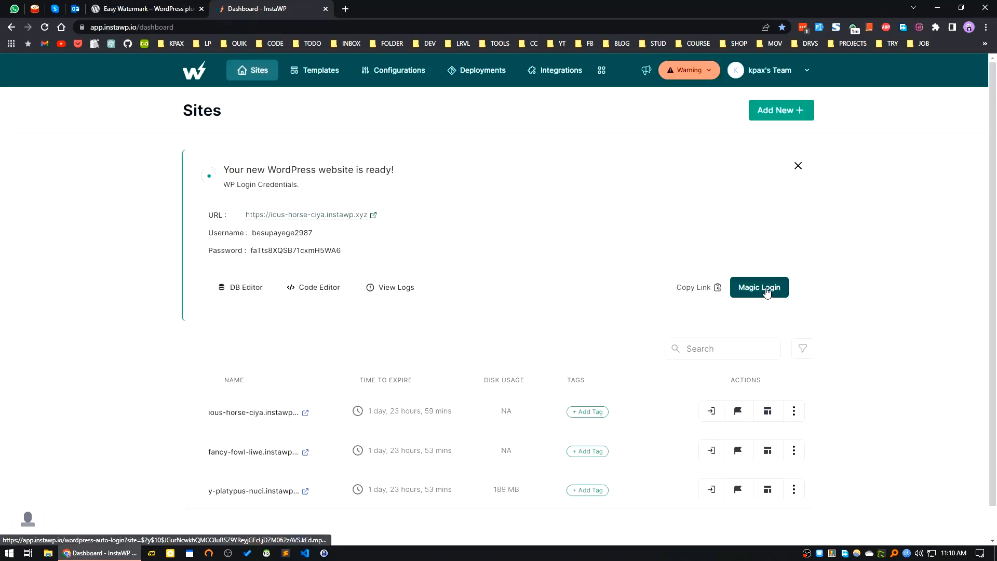
left_click(758, 286)
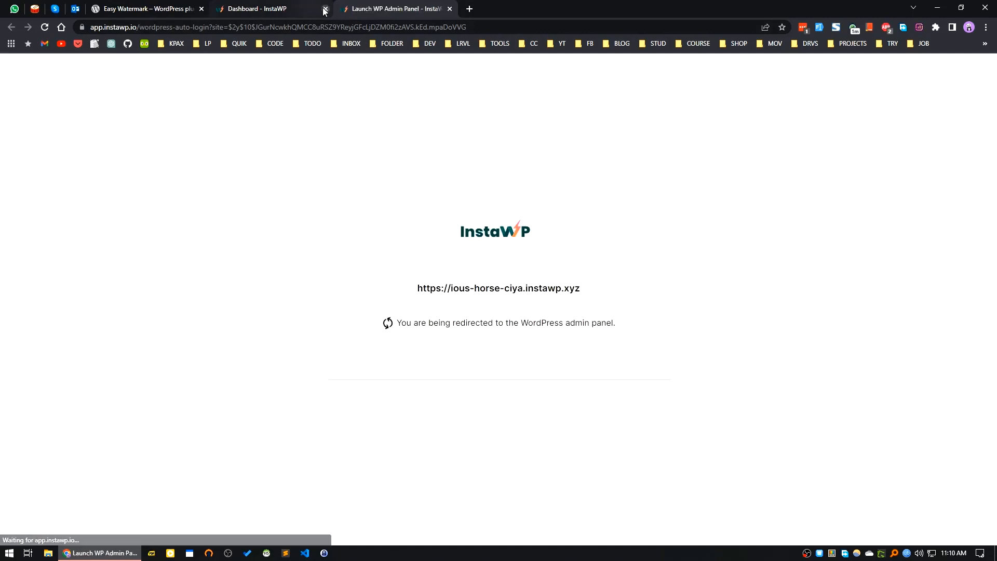
left_click(325, 9)
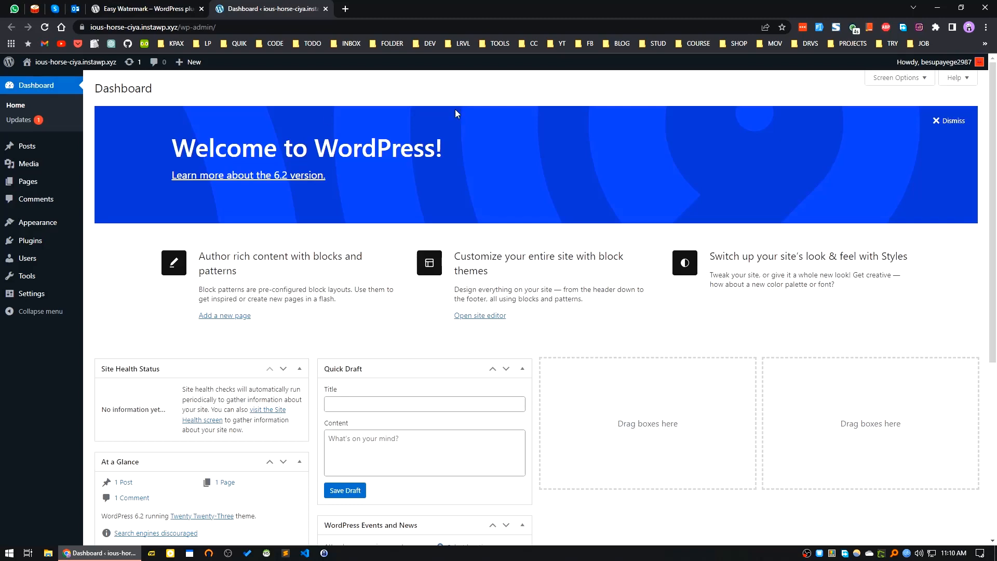
mouse_move(308, 67)
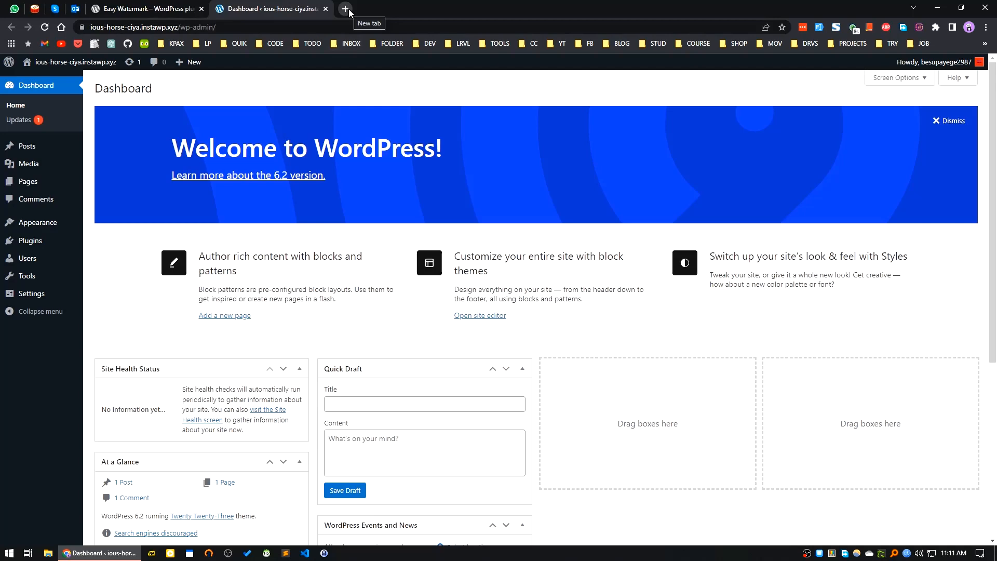
Search Google for green scenery in a new tab and show image results
left_click(345, 9)
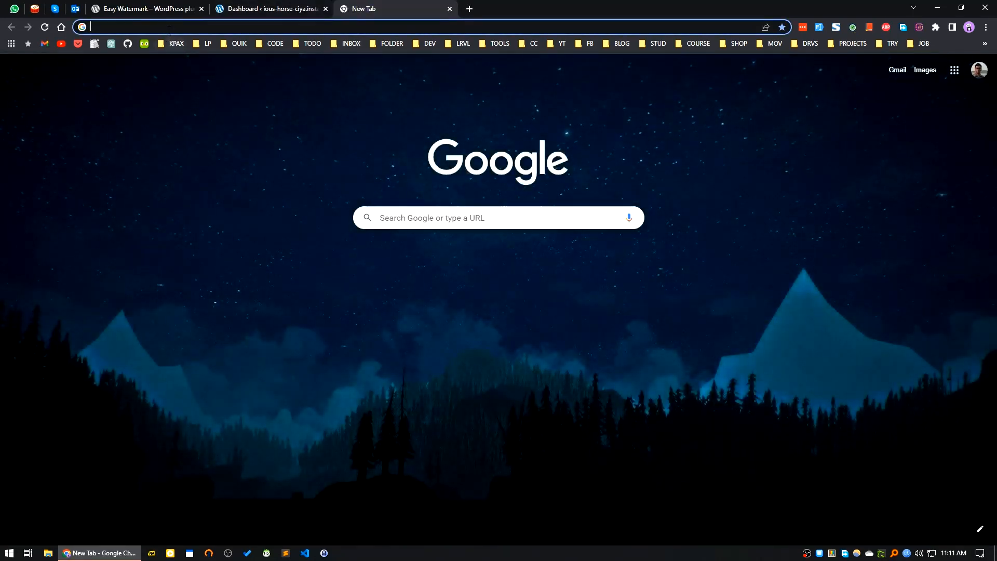
left_click(254, 27)
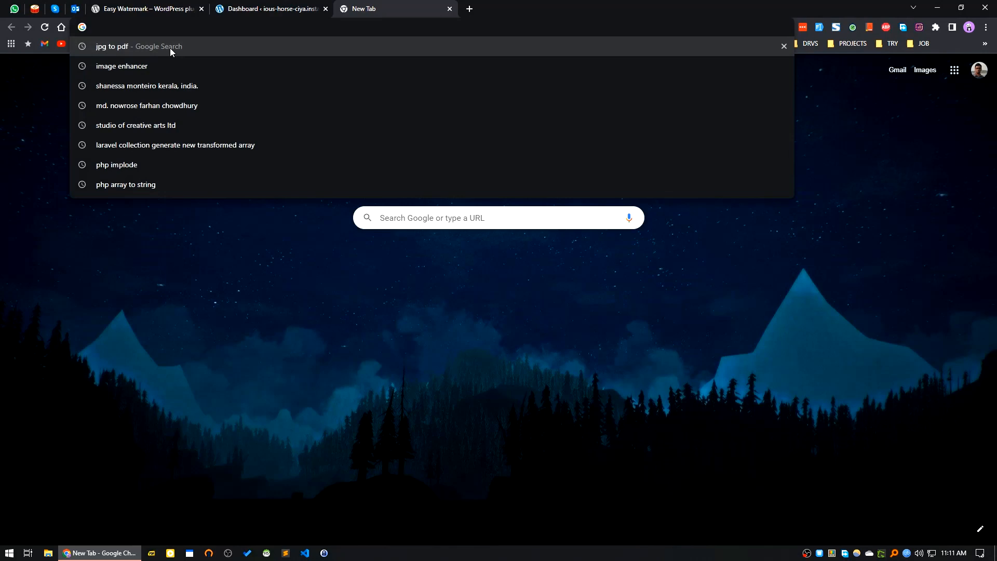
type("grww")
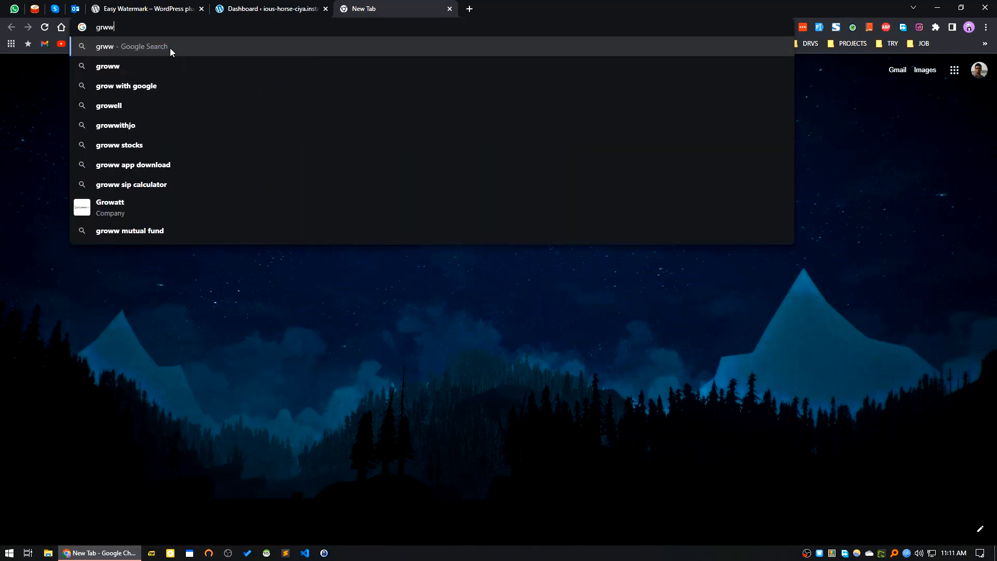
type("green-red.com/career")
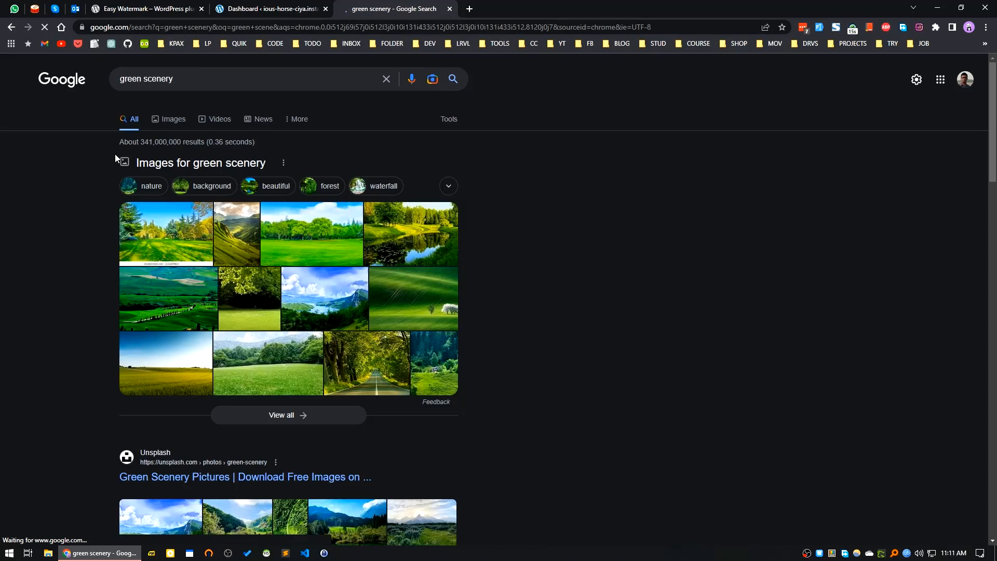
left_click(172, 118)
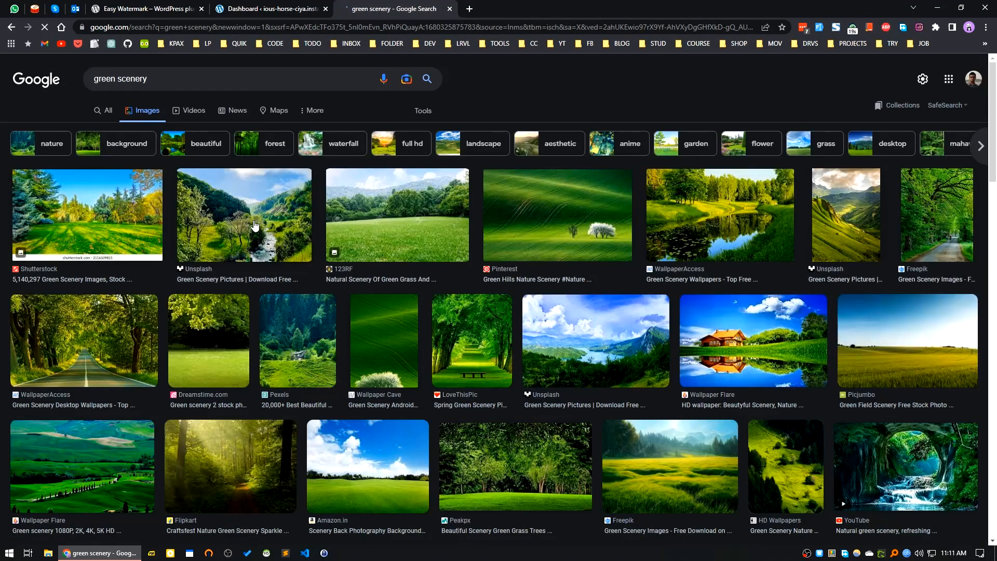
Preview the green valley and tree-lined road images, then return to the WordPress dashboard
left_click(243, 214)
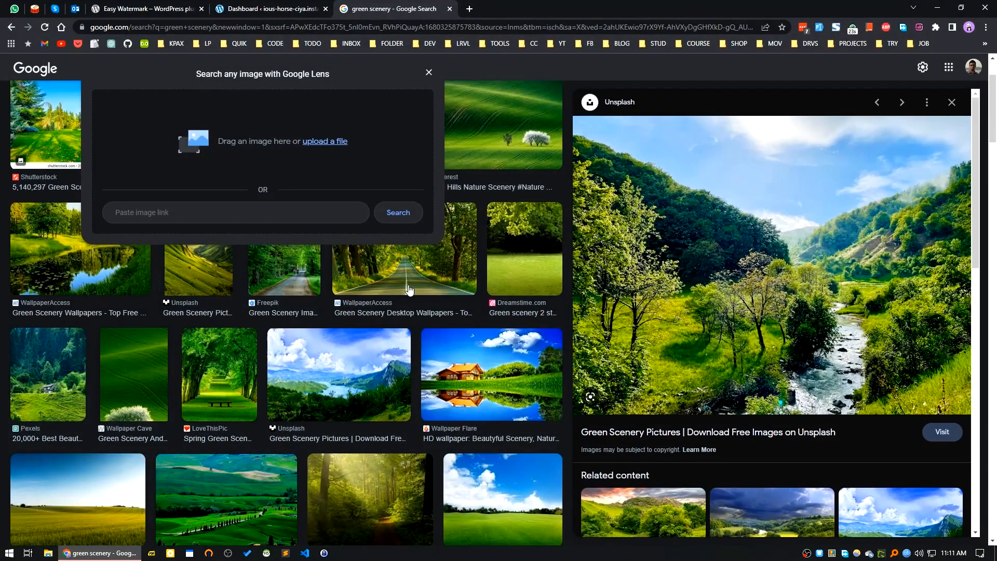
left_click(403, 248)
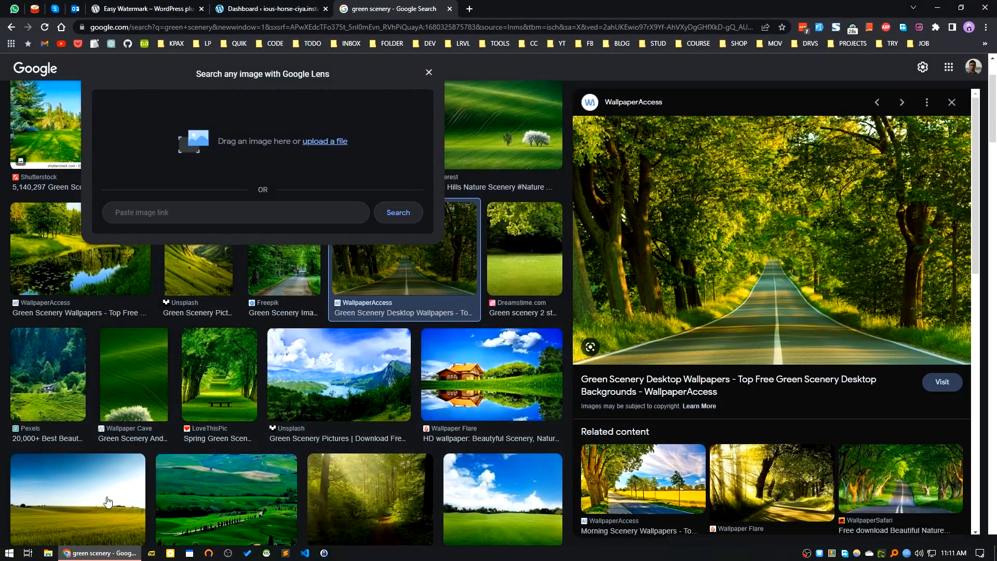
left_click(267, 9)
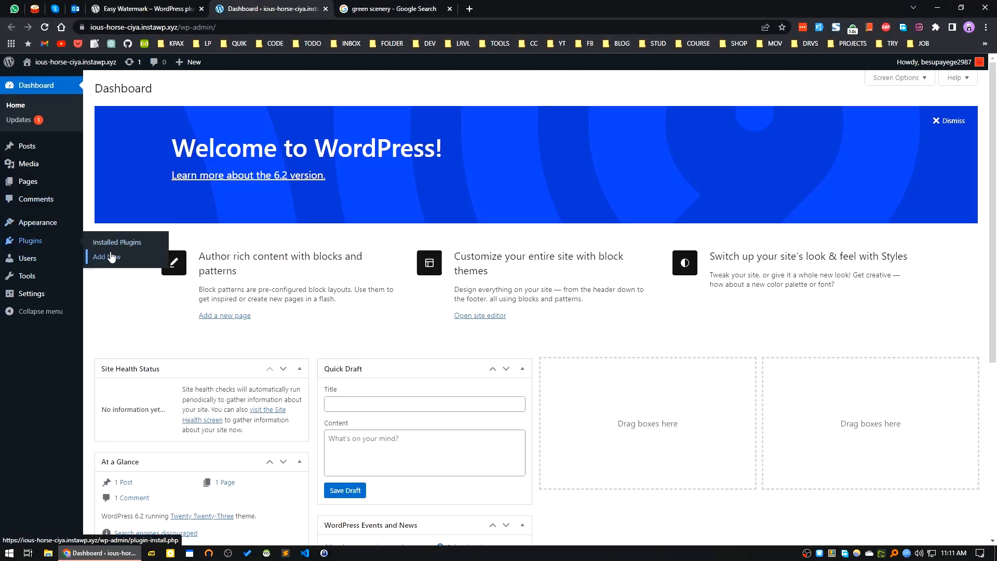
Search the plugin directory for Easy Watermark, install it and activate it
left_click(105, 256)
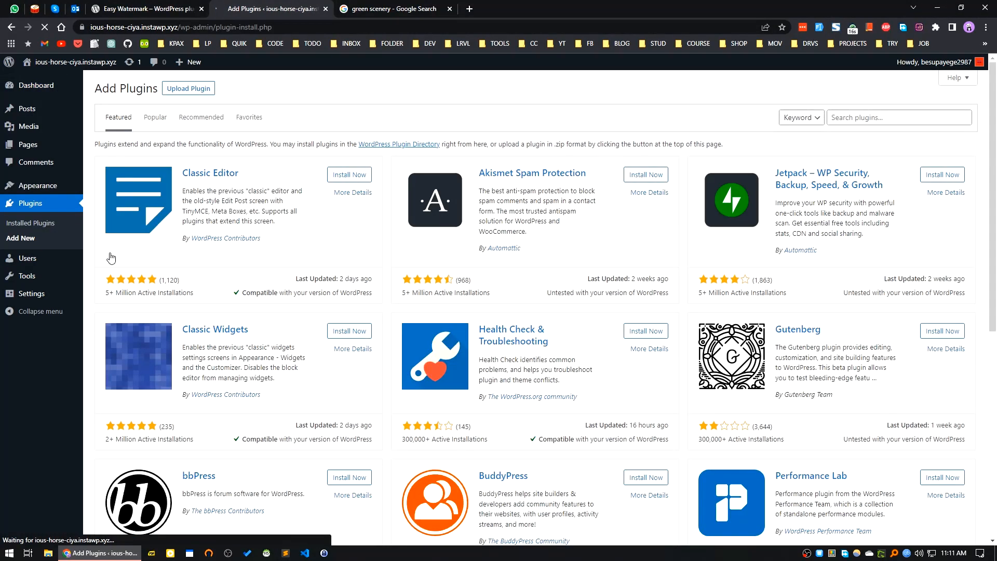
right_click(896, 118)
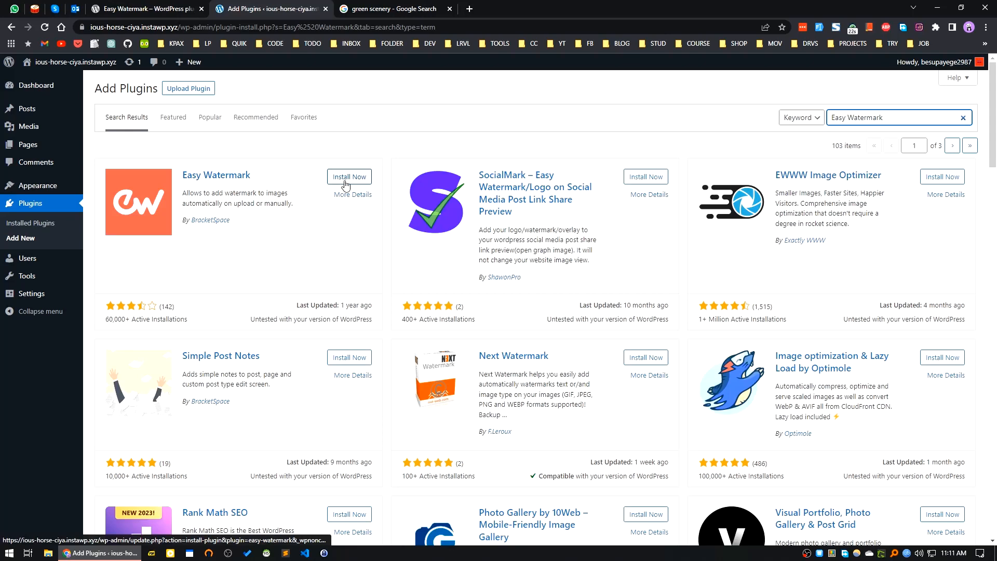
left_click(349, 176)
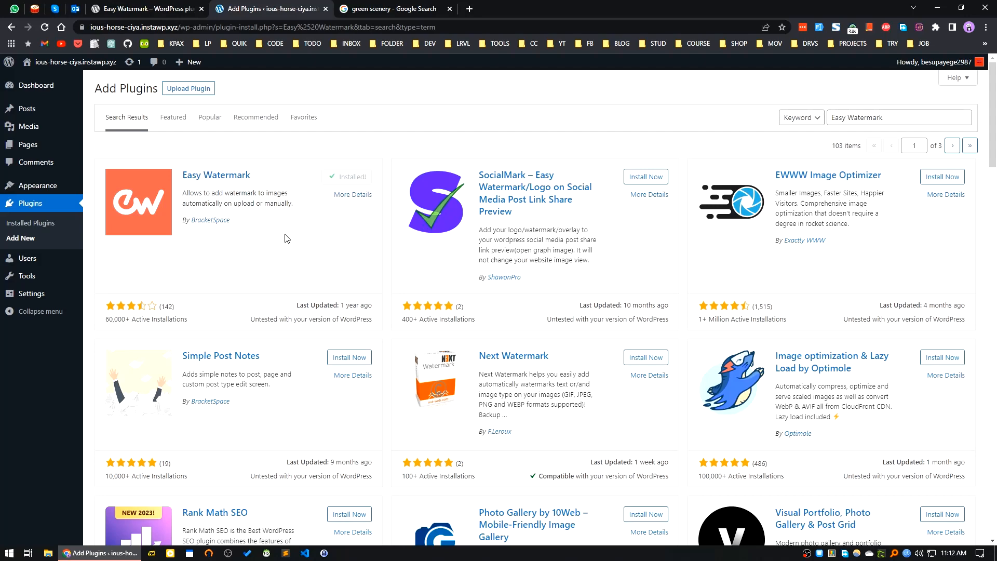
left_click(353, 177)
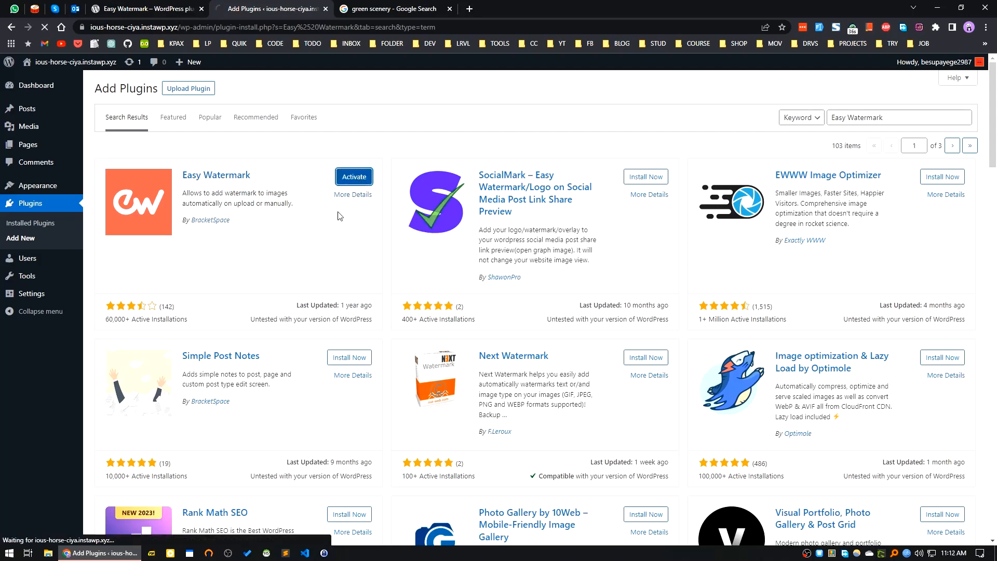
left_click(353, 177)
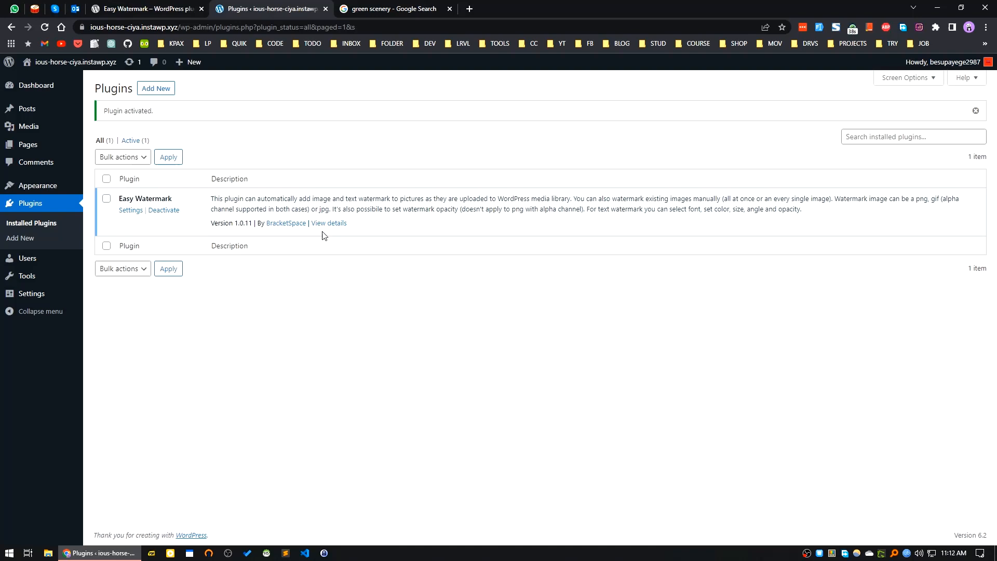
mouse_move(131, 209)
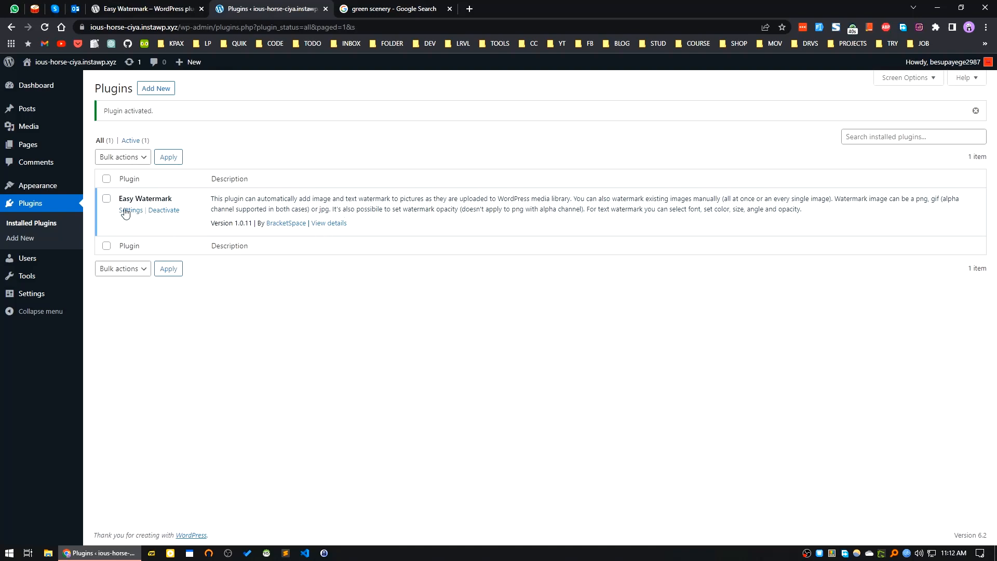
mouse_move(131, 211)
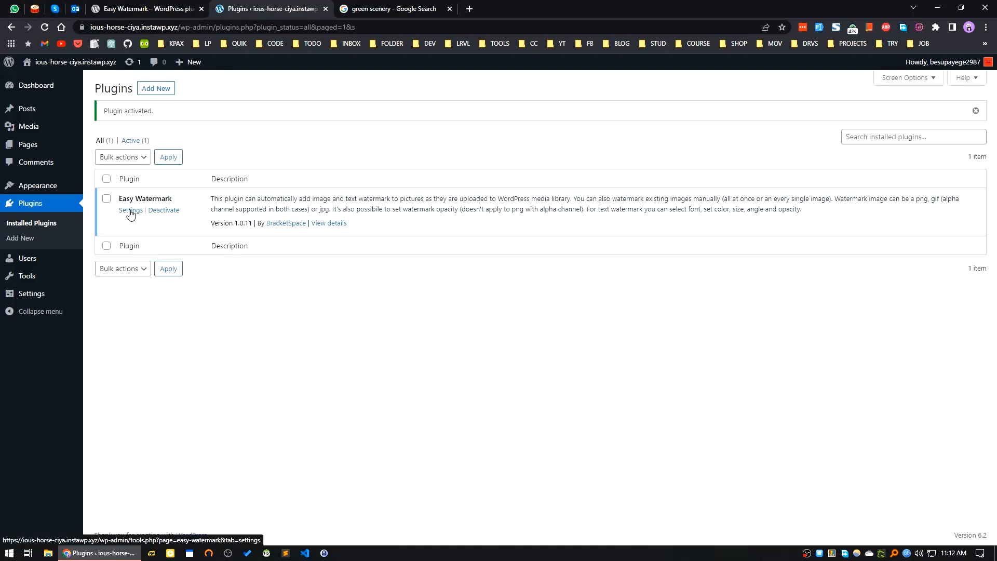
Browse Easy Watermark's Watermarks, Tools and Settings pages
left_click(131, 211)
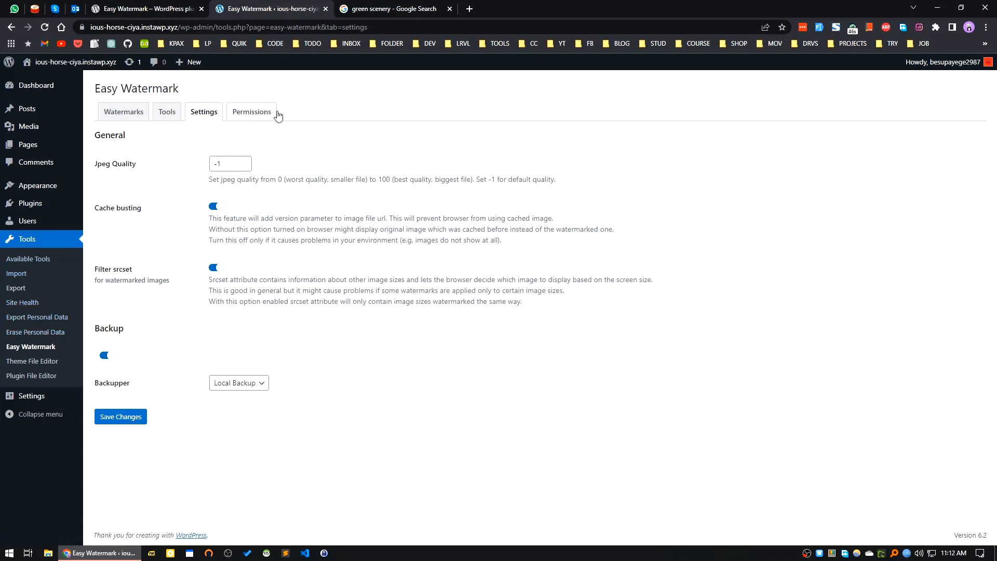
mouse_move(42, 245)
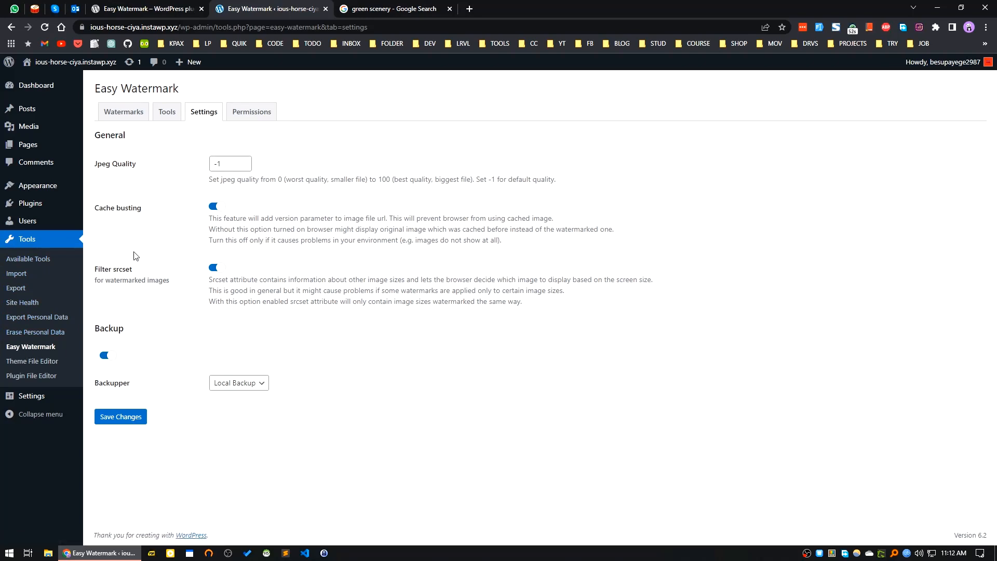
mouse_move(478, 433)
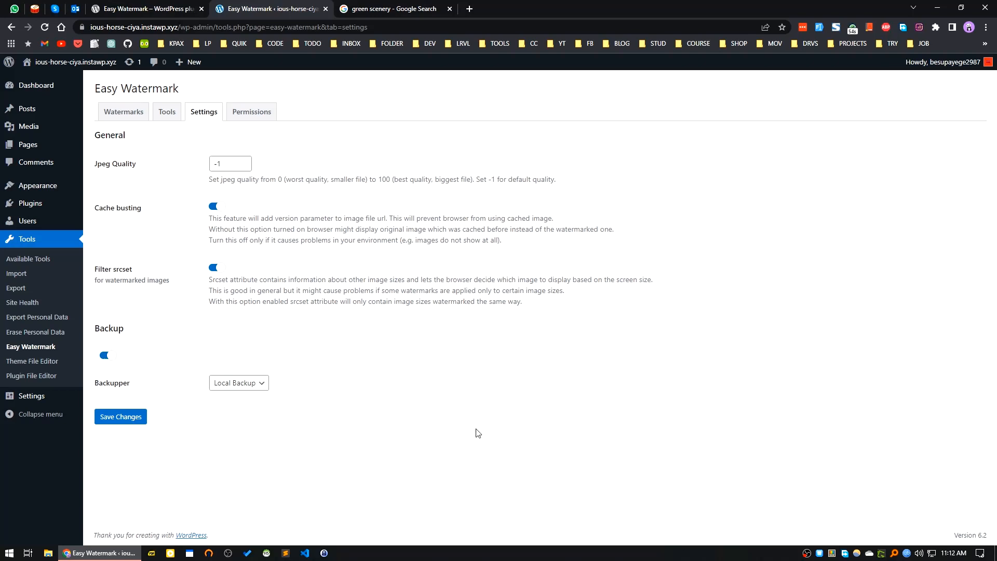
mouse_move(123, 111)
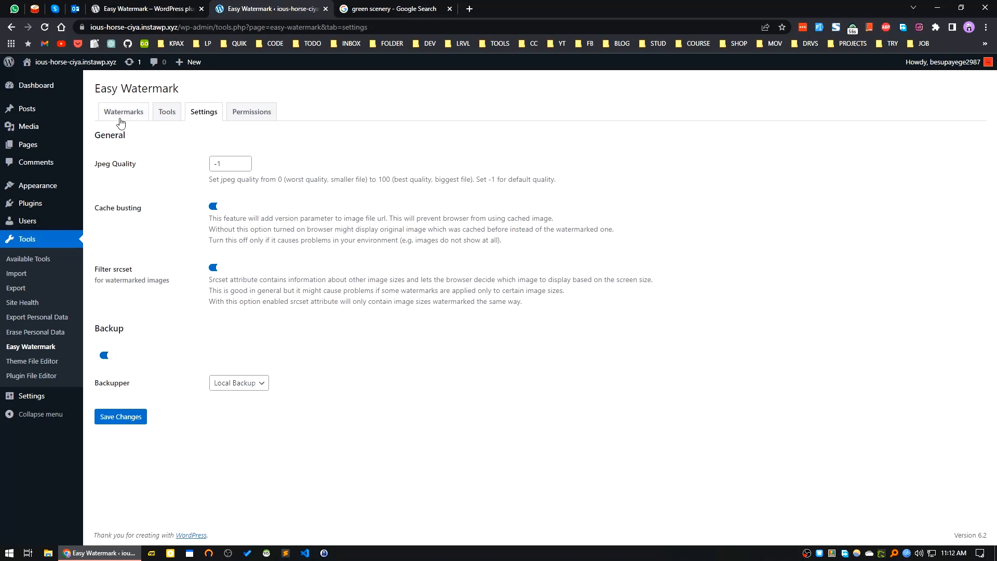
left_click(123, 111)
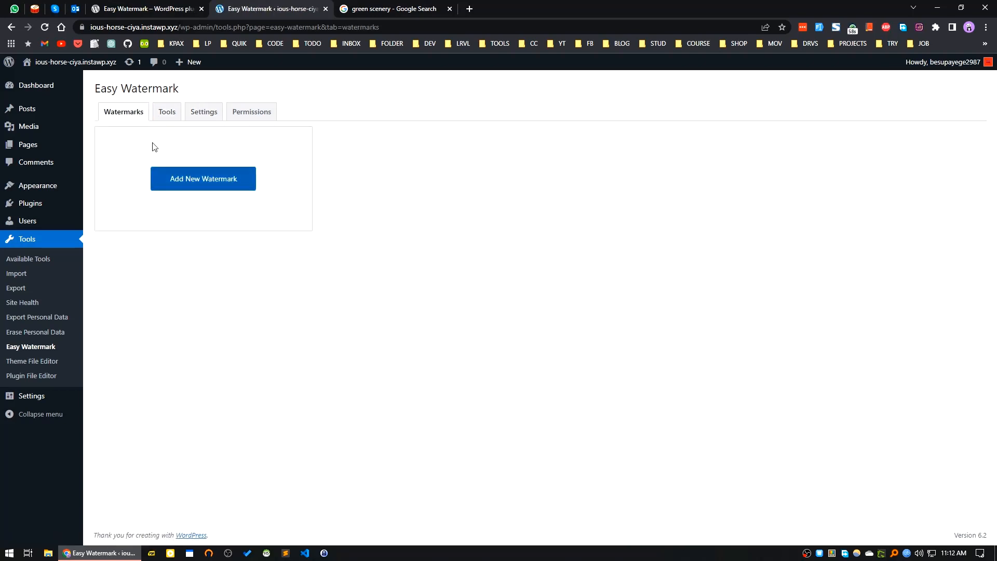
left_click(167, 111)
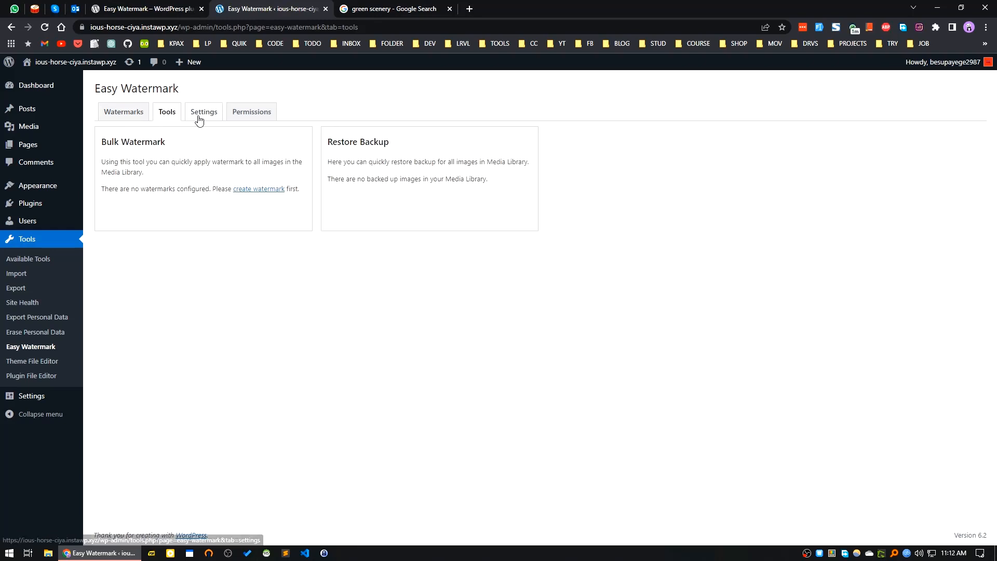
left_click(203, 111)
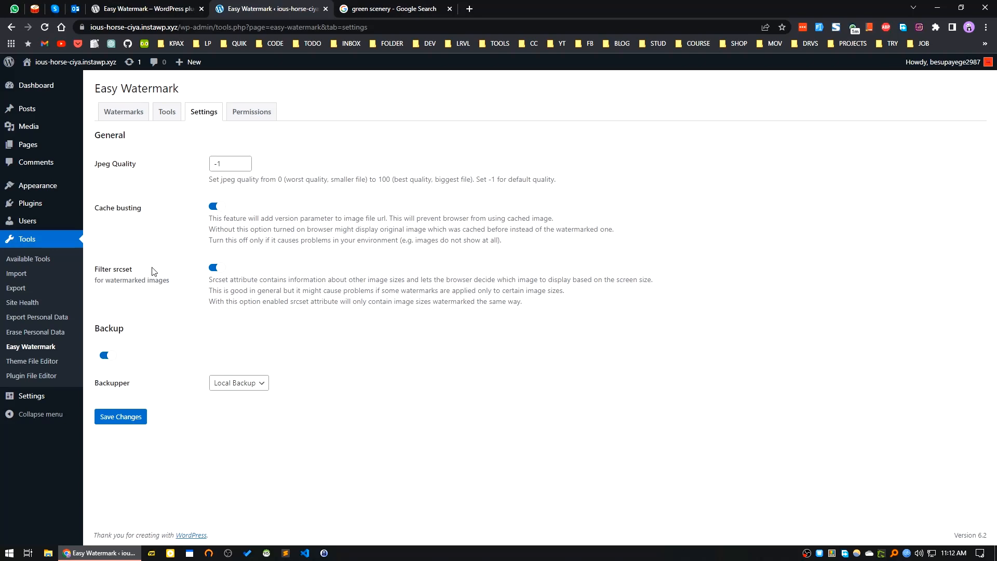
Review the Permissions and Tools pages, ending on the empty Watermarks list
left_click(252, 111)
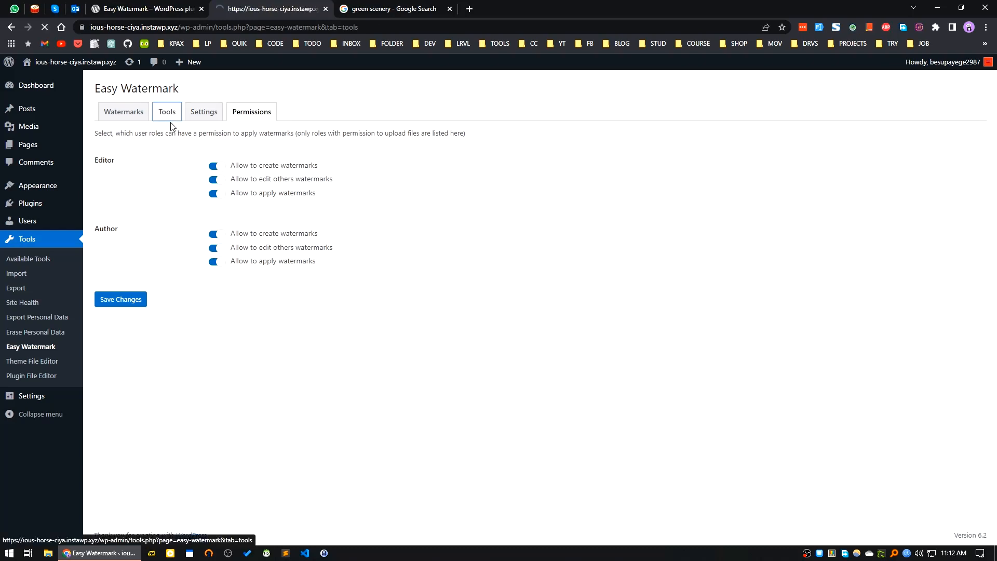
left_click(166, 111)
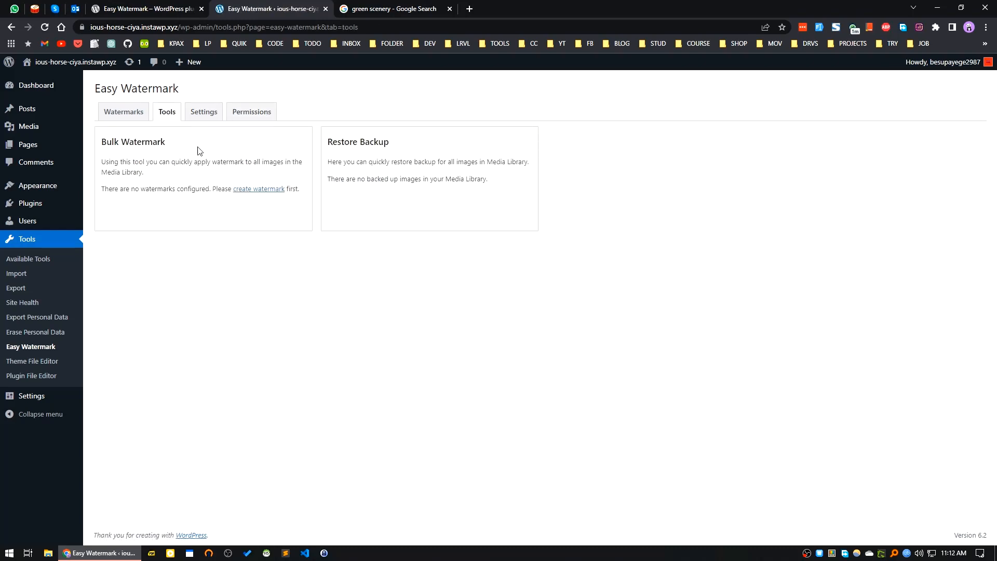
left_click(123, 111)
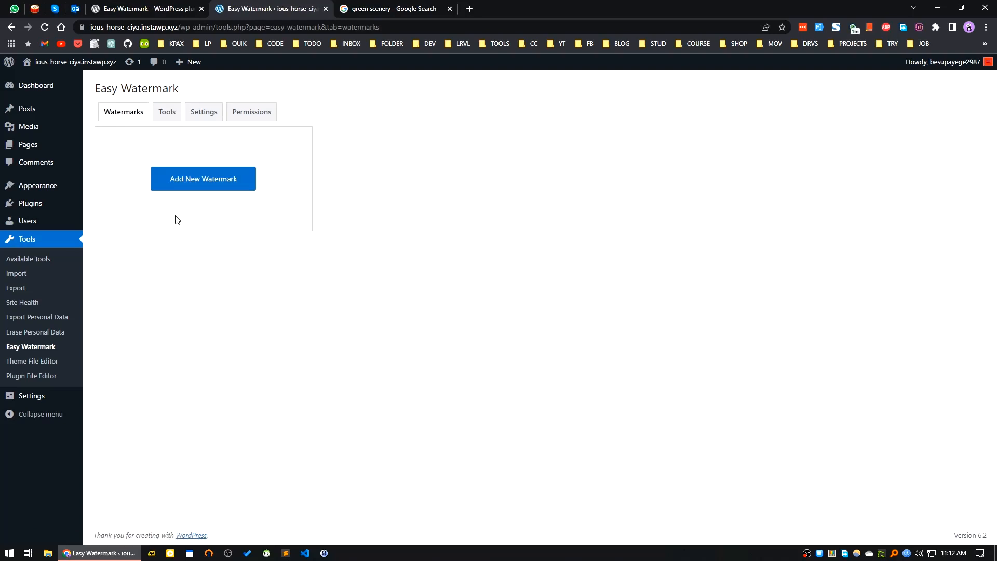
mouse_move(203, 179)
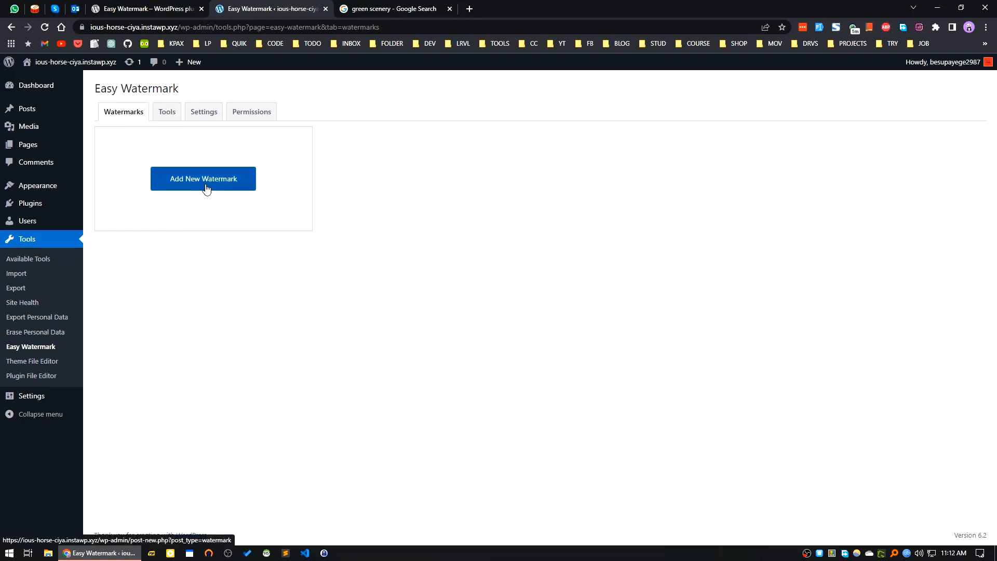
mouse_move(203, 189)
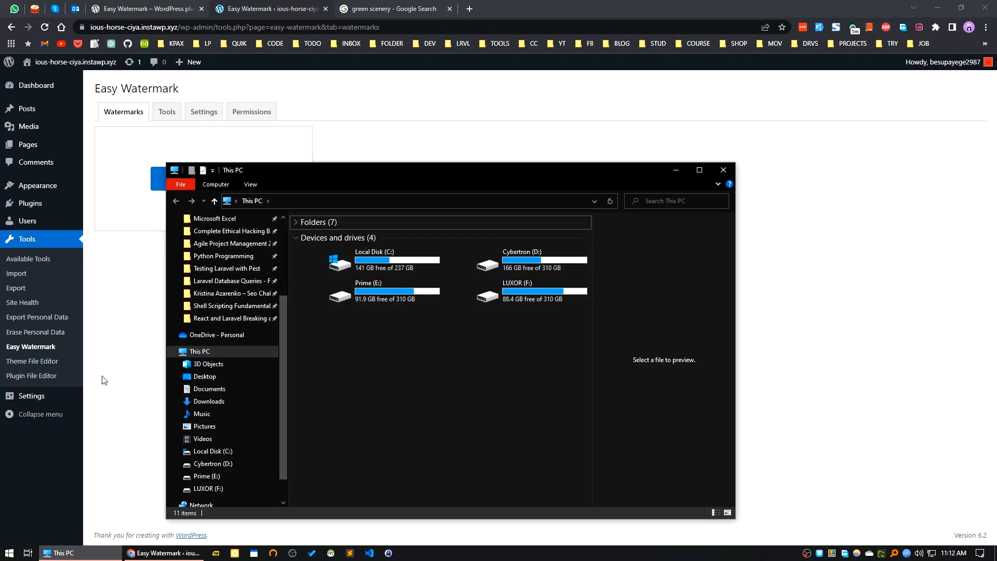
left_click(698, 169)
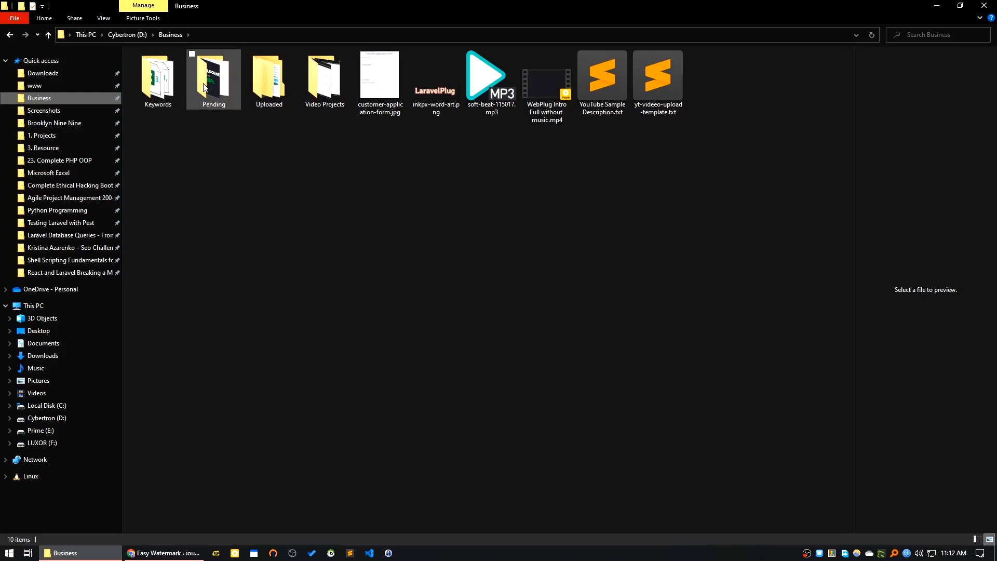
double_click(158, 74)
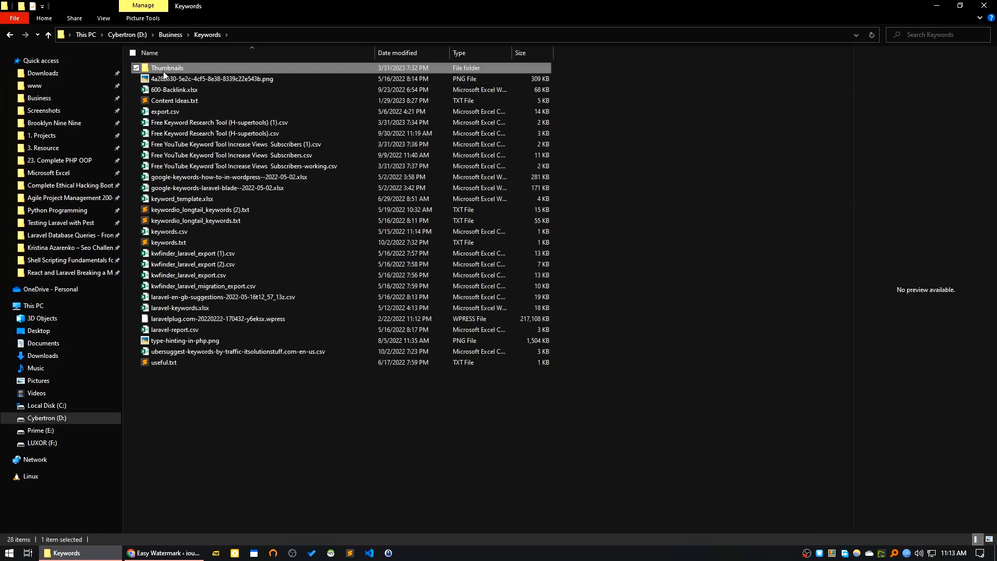
double_click(167, 68)
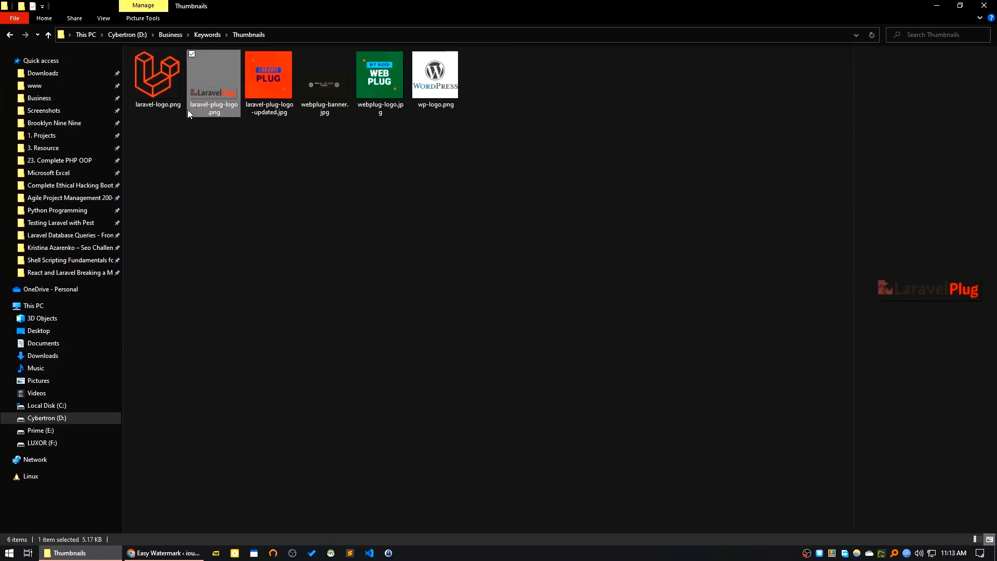
left_click_drag(213, 76, 642, 311)
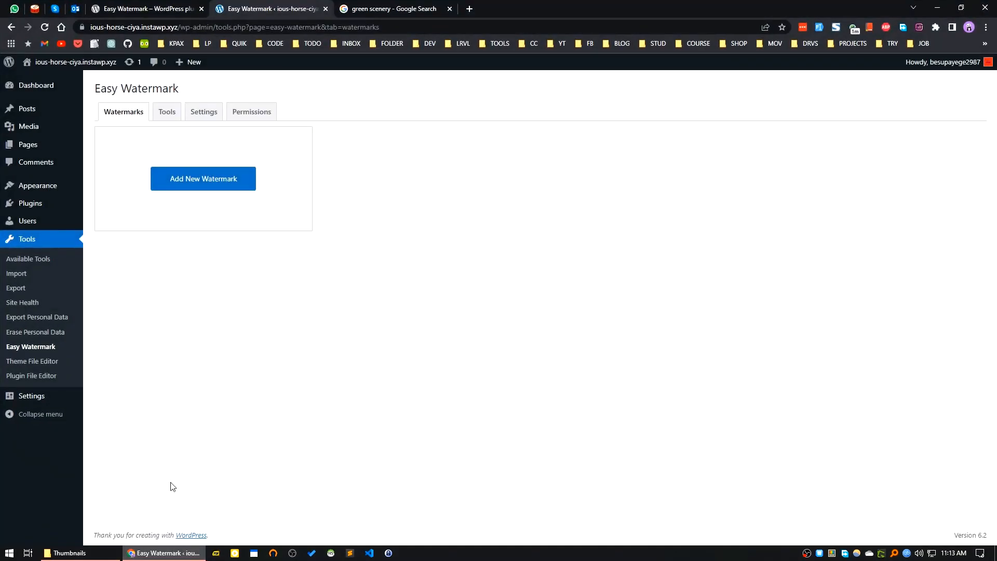
Add a new watermark titled my-watermark and choose the Image type
left_click(202, 178)
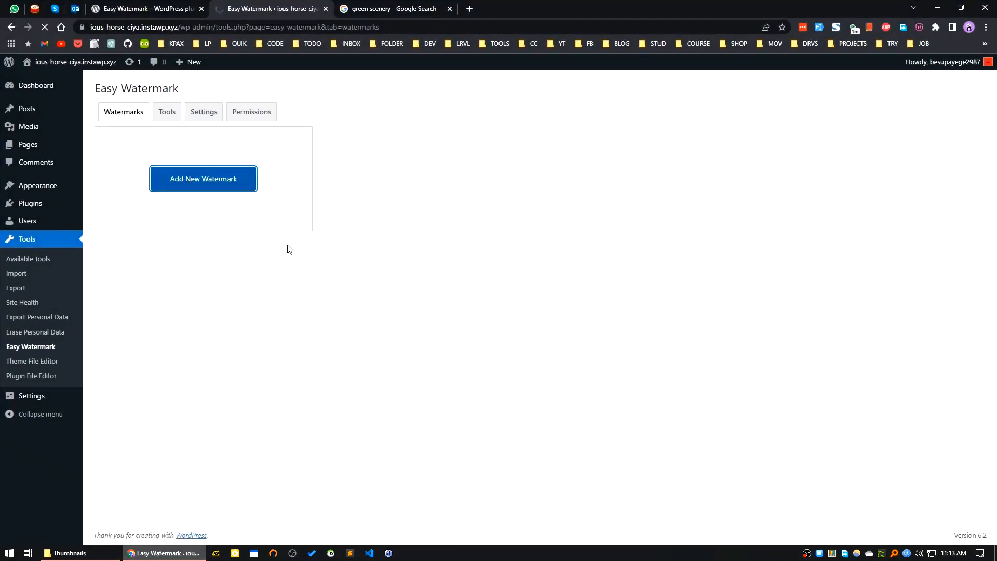
left_click(202, 178)
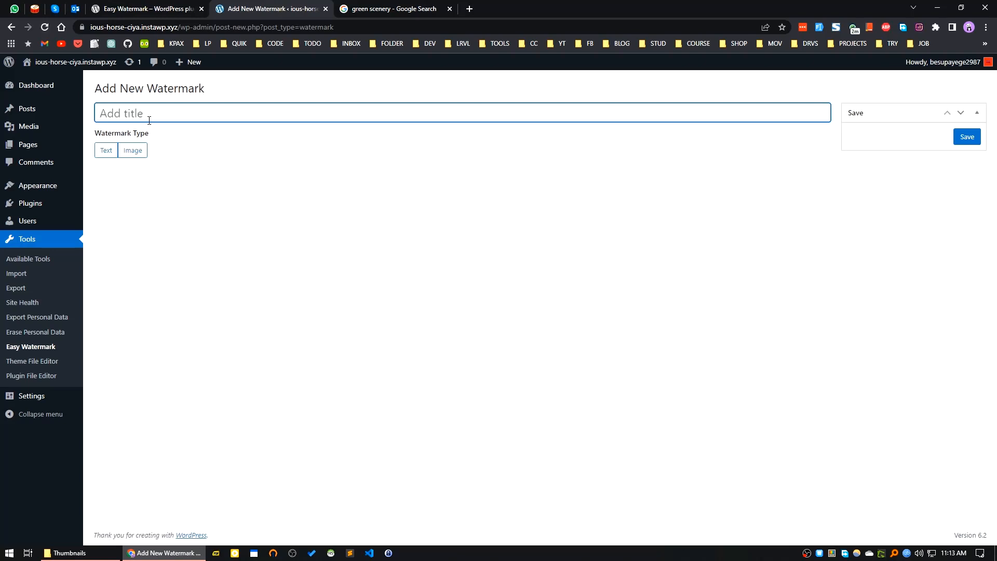
type("my--watermark")
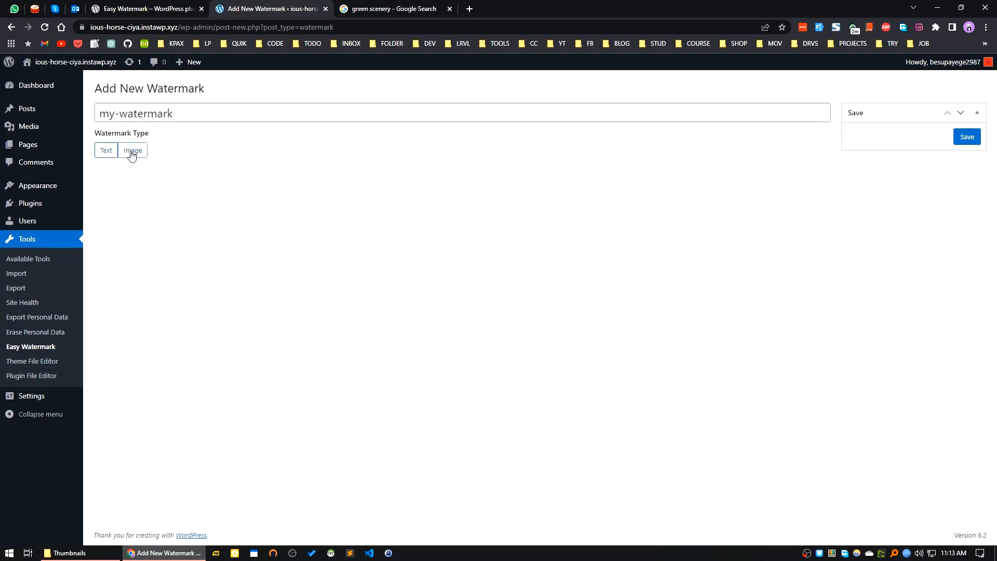
left_click(132, 149)
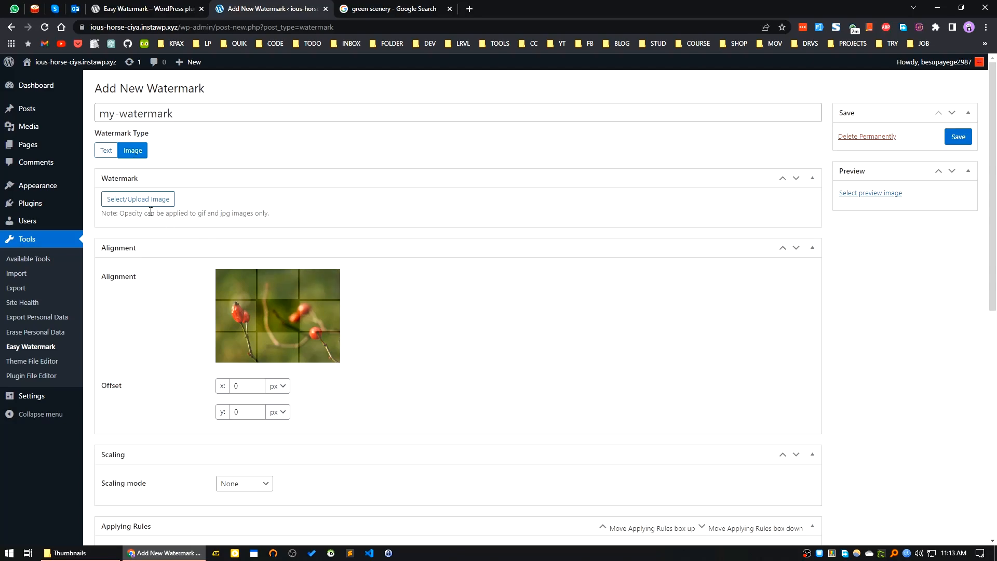
Upload laravel-plug-logo.png and set it as the watermark image
left_click(137, 198)
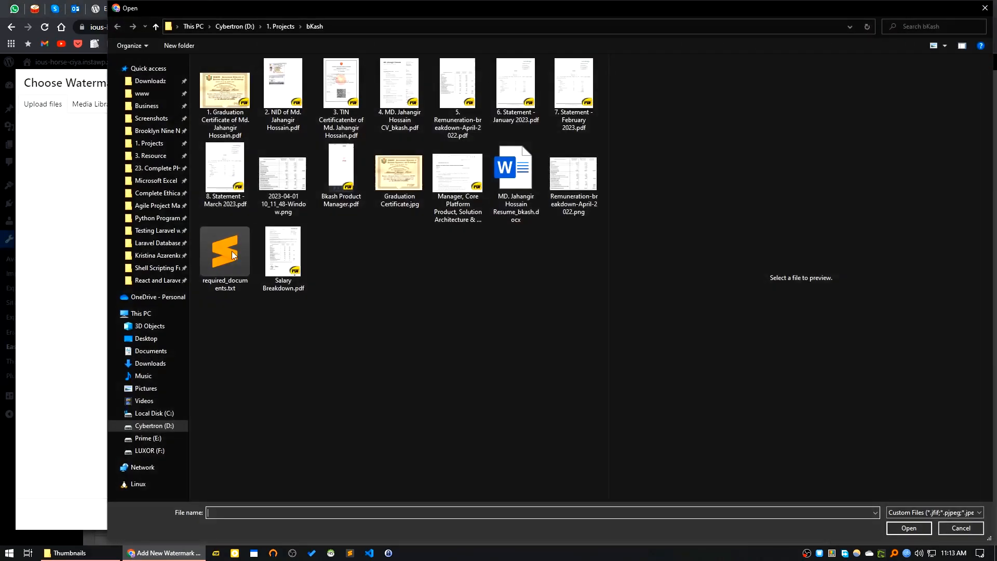
left_click(145, 339)
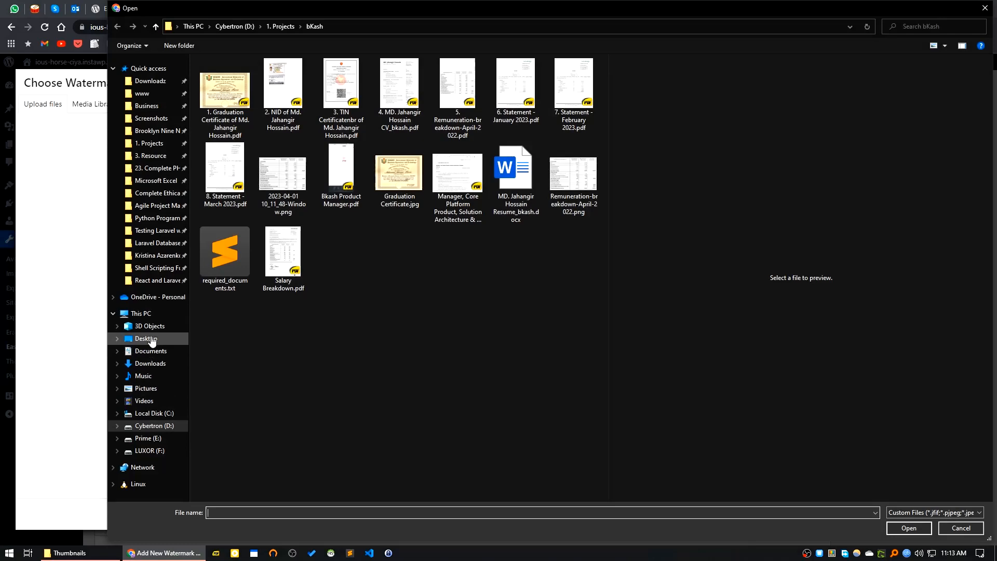
left_click(145, 339)
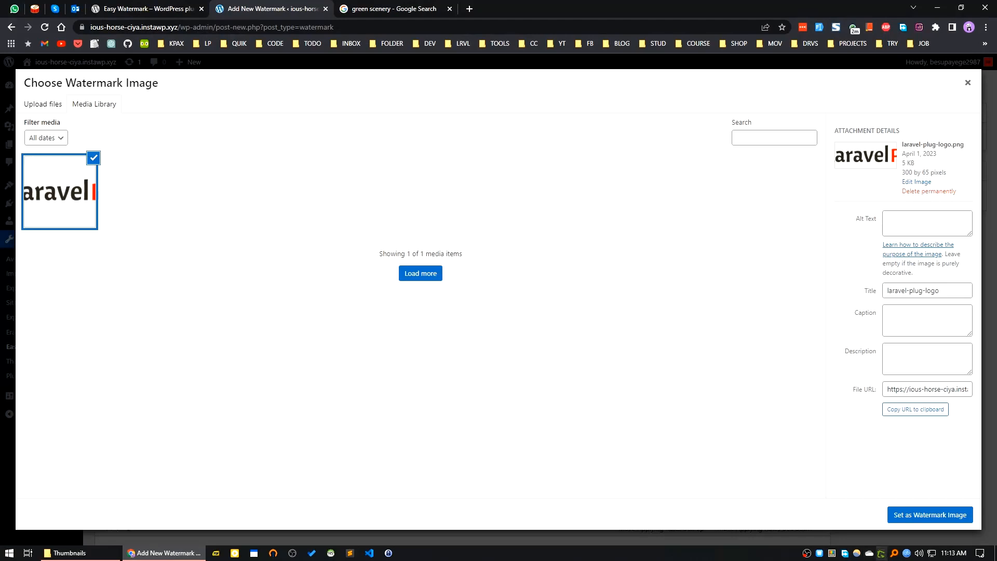
left_click(929, 514)
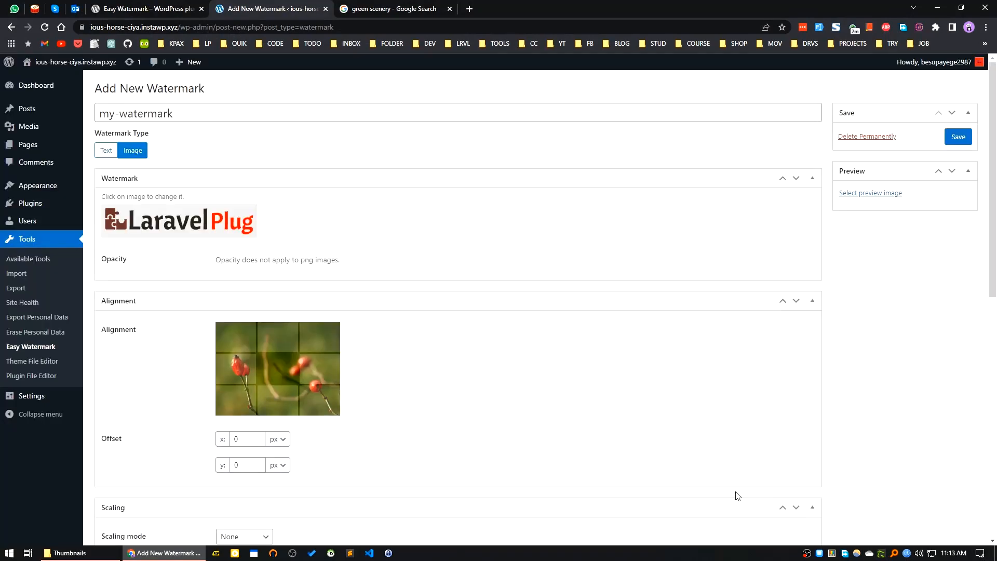
mouse_move(161, 394)
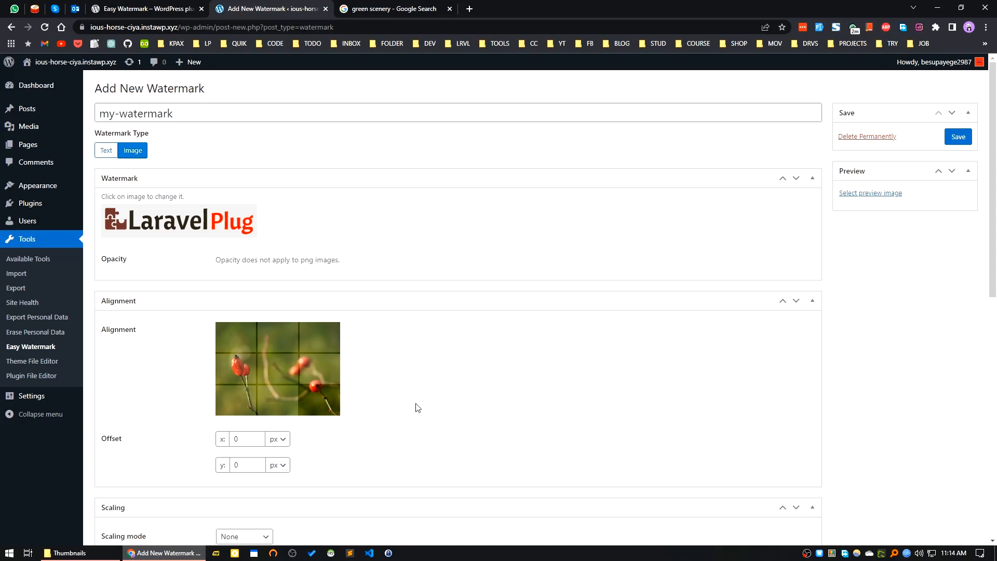
Keep scaling at None and review image sizes, auto-watermark and permissions at defaults
scroll("down", 3)
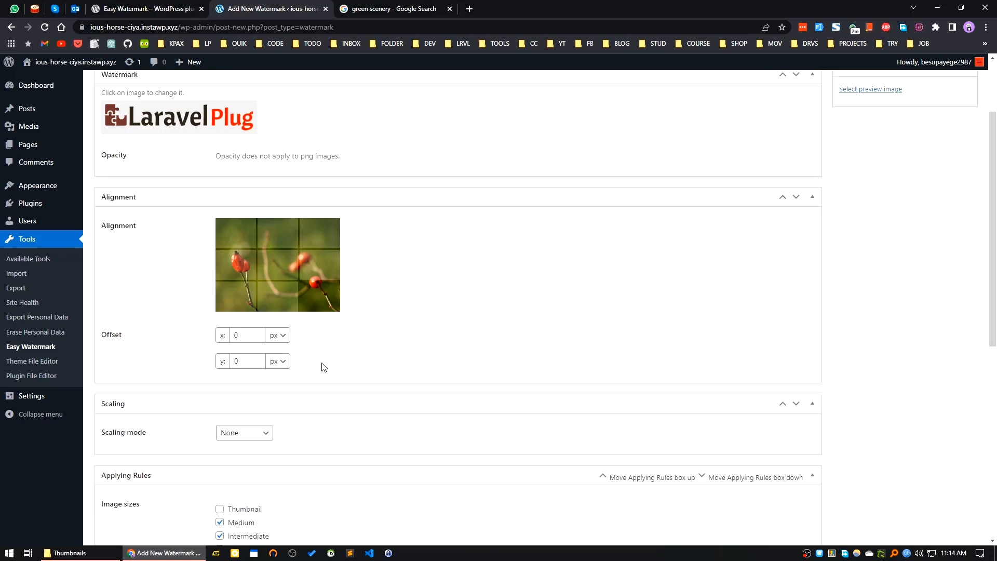
mouse_move(347, 380)
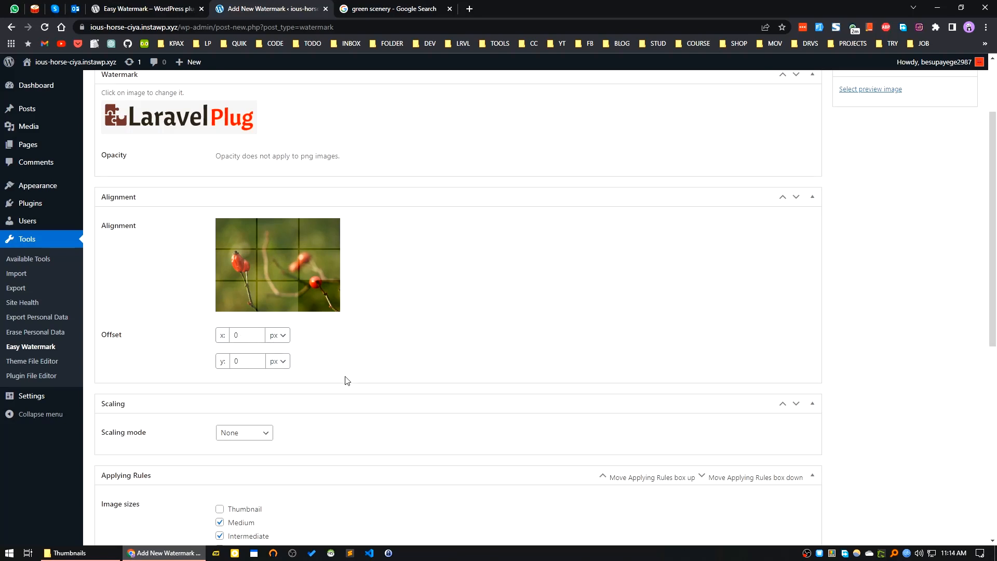
left_click(243, 328)
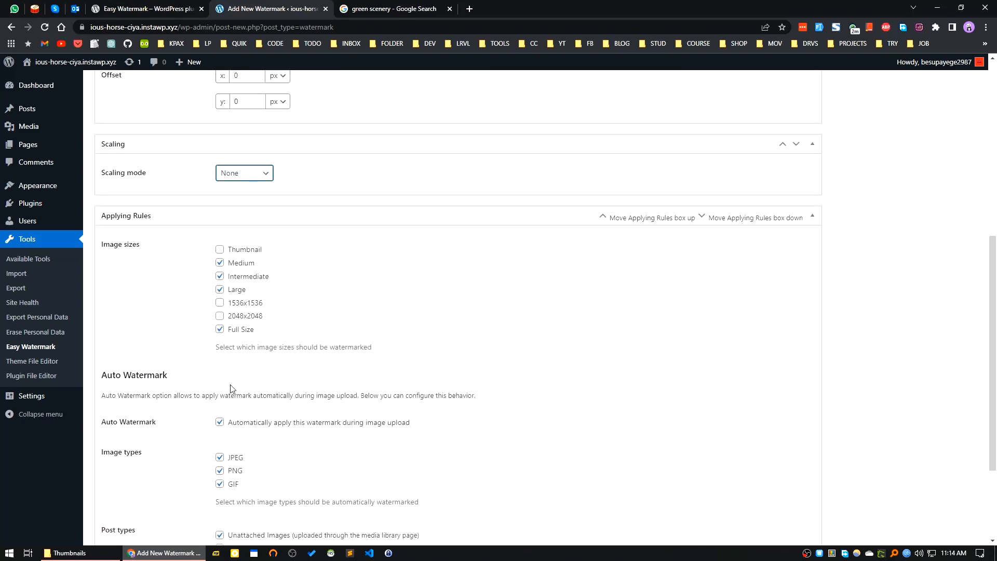
scroll("down", 3)
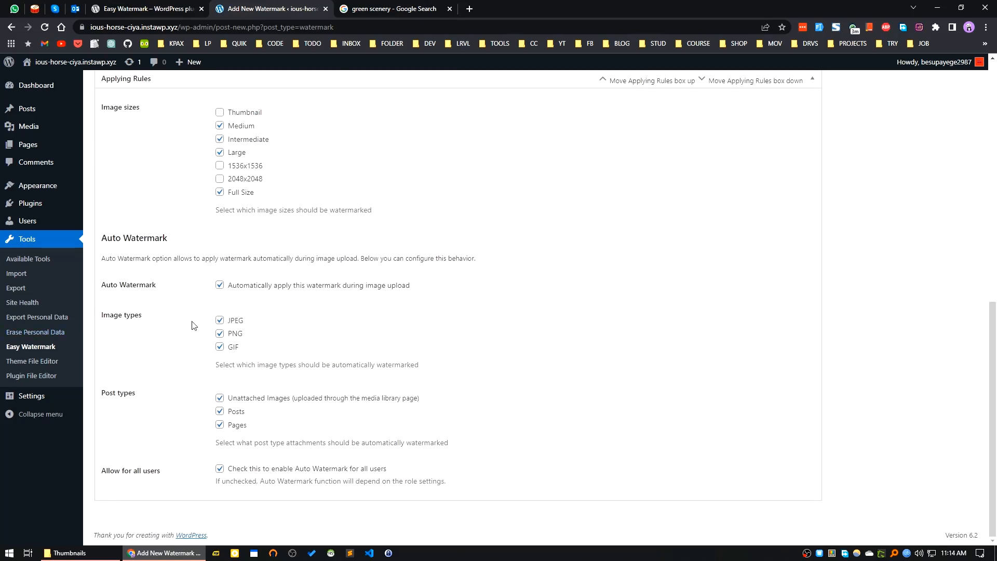
mouse_move(94, 313)
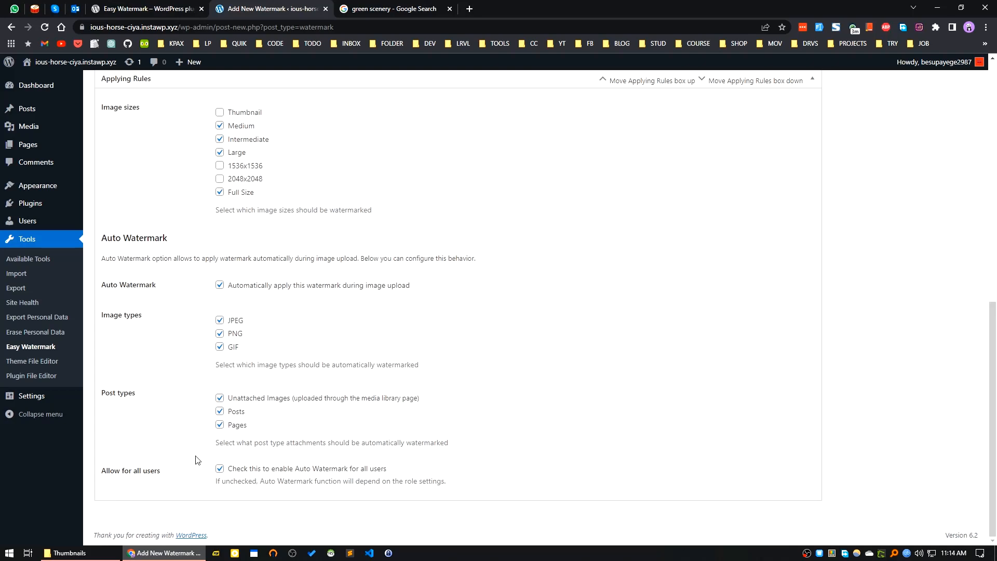
scroll("up", 3)
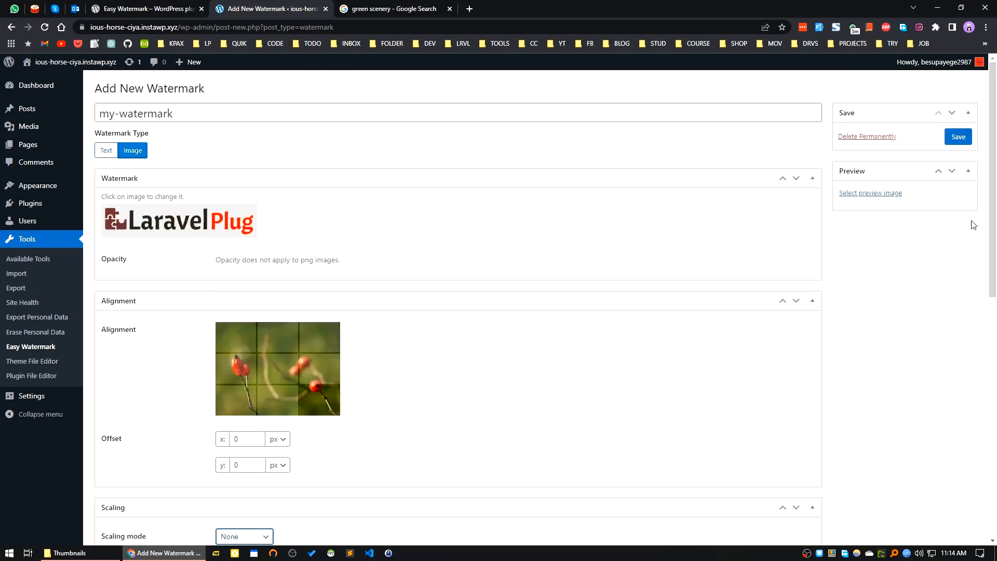
Save my-watermark and start a new post via Posts > Add New
left_click(957, 137)
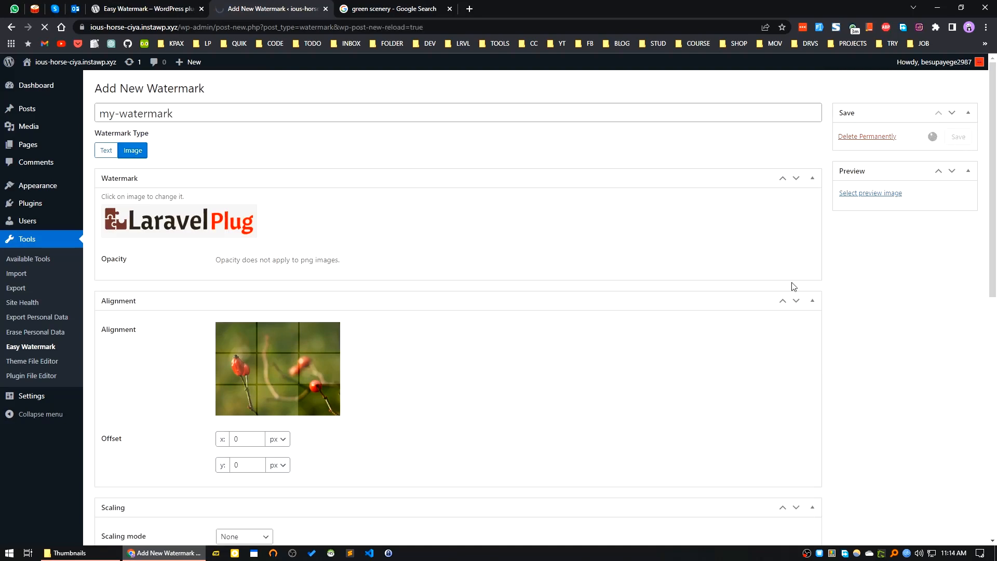
left_click(956, 136)
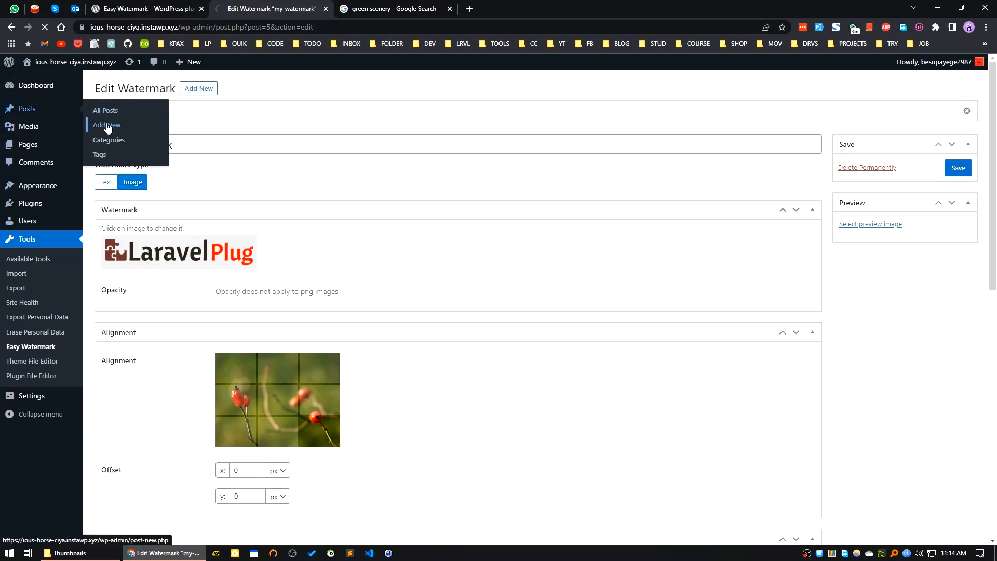
left_click(106, 125)
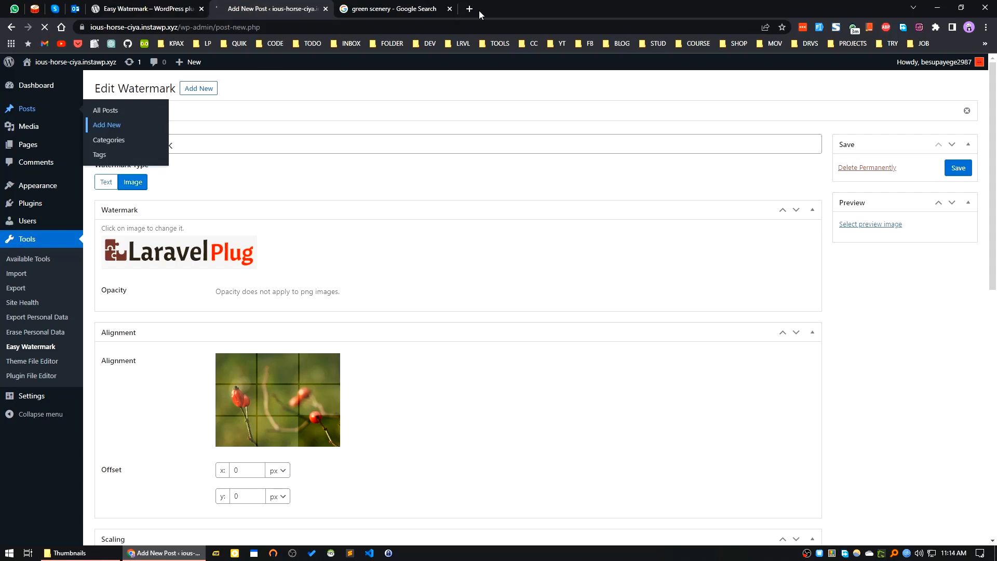
type("lor")
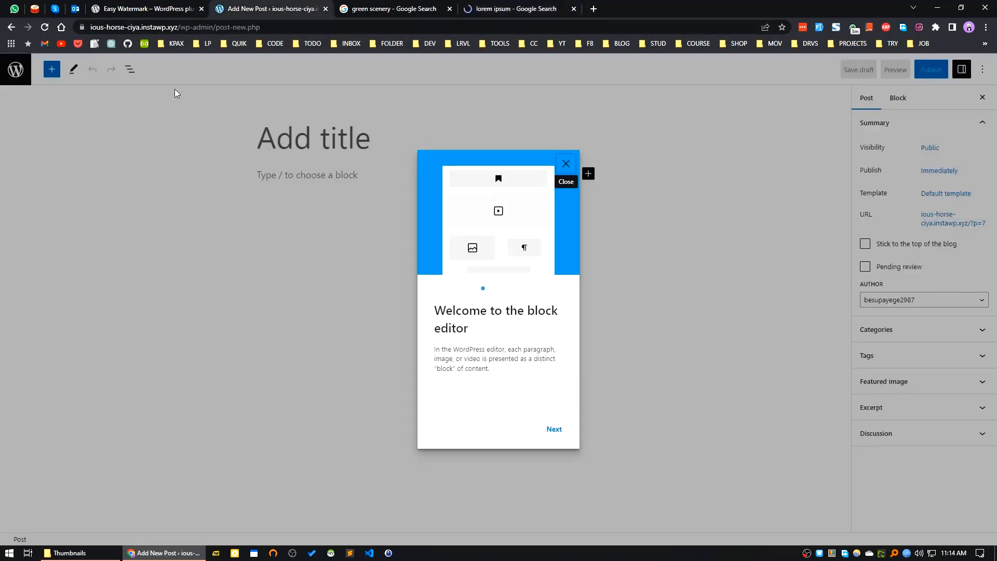
Dismiss the welcome guide and open lipsum.com for placeholder text
left_click(564, 163)
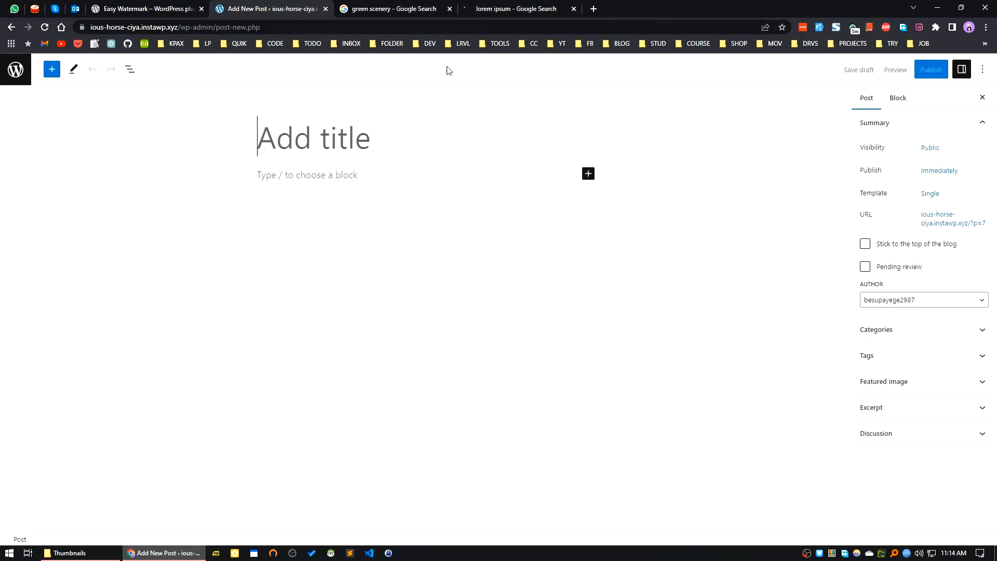
left_click(515, 8)
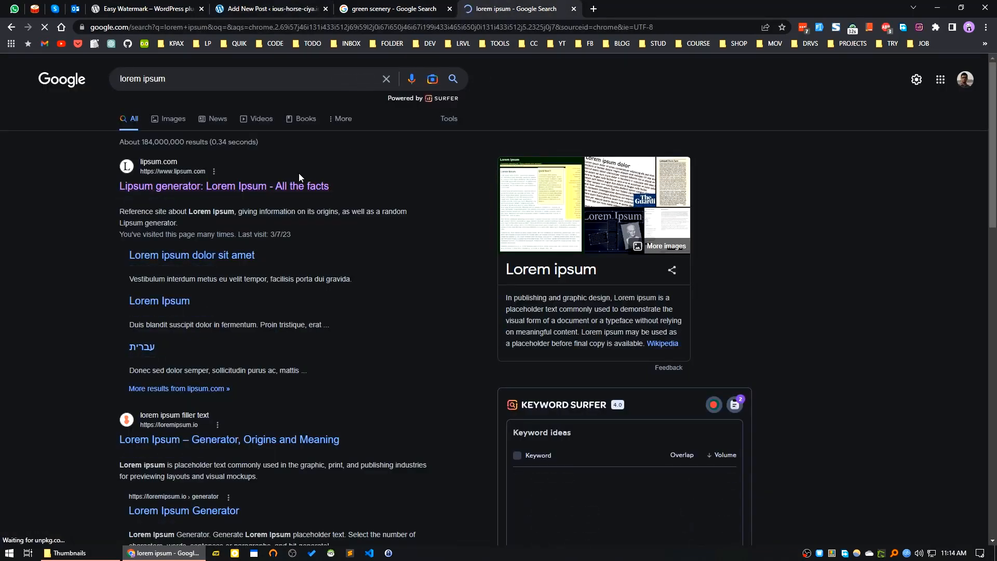
left_click(224, 185)
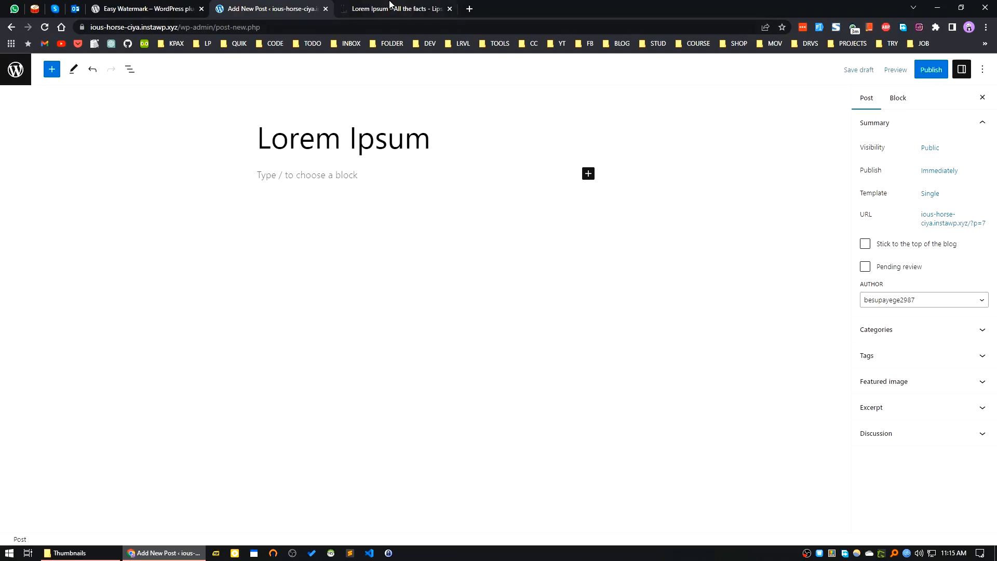
Copy a Lorem Ipsum paragraph into the post and begin inserting a block with /
left_click(394, 9)
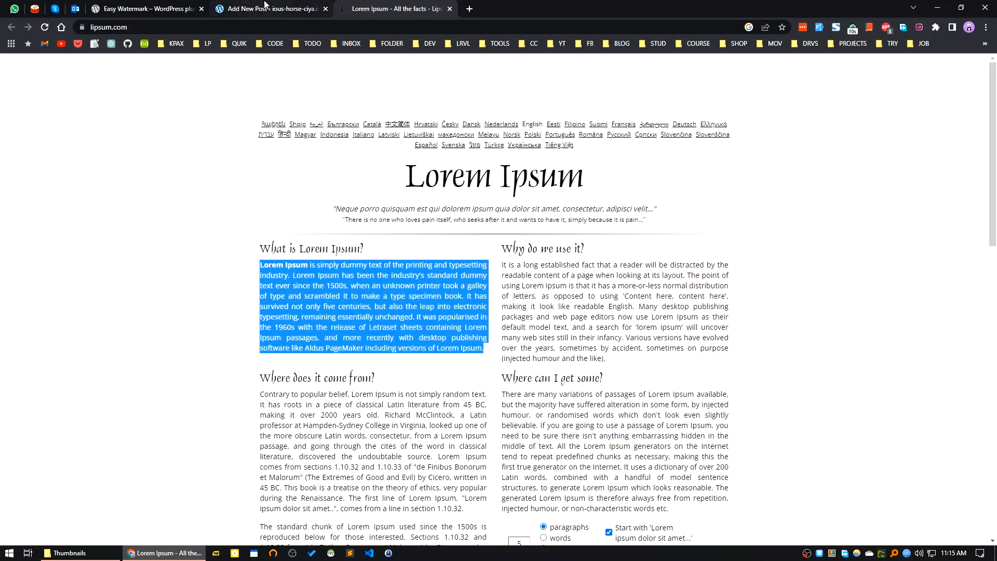
left_click(270, 8)
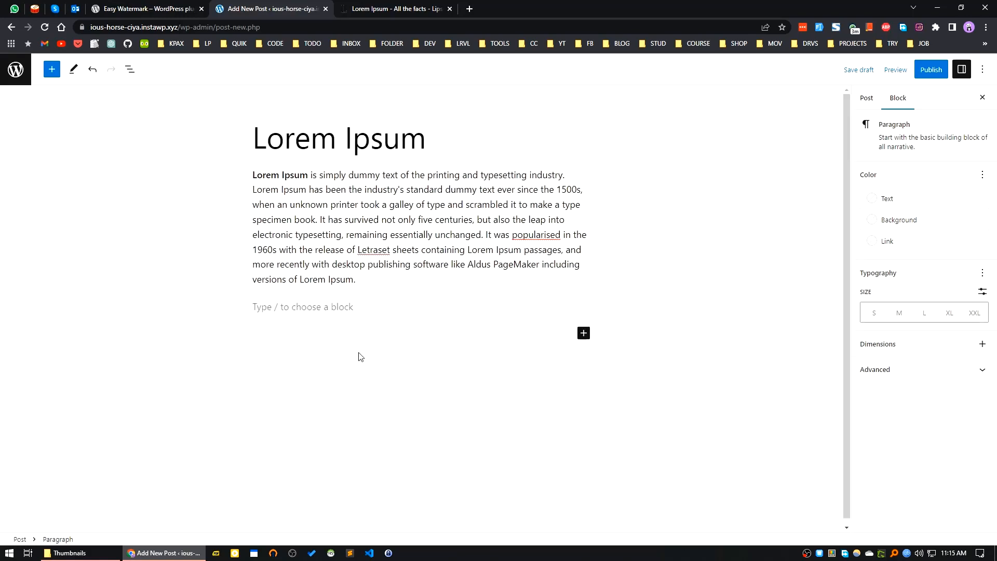
type("/")
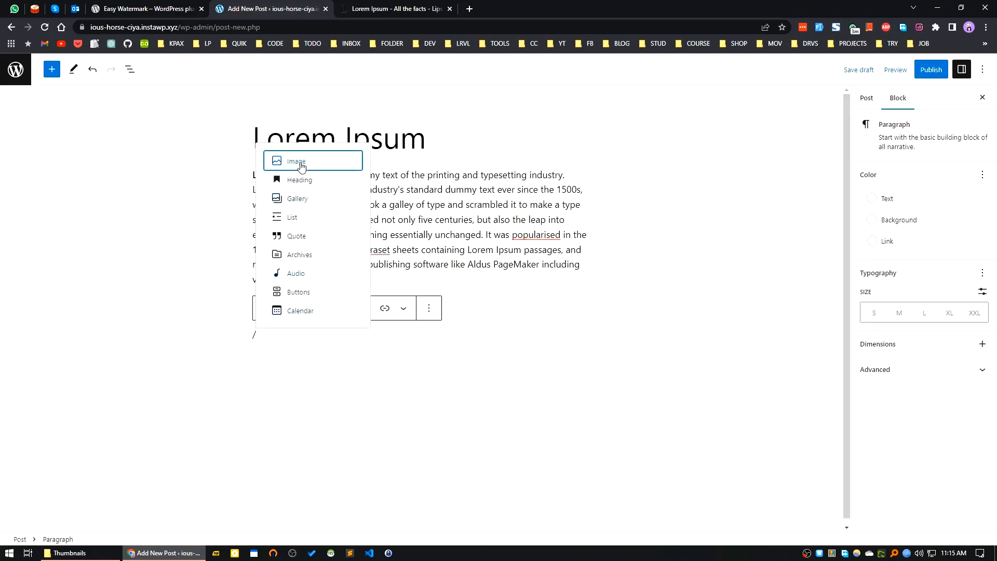
Insert two Image blocks and upload the road photo and the landscape photo into them
left_click(295, 160)
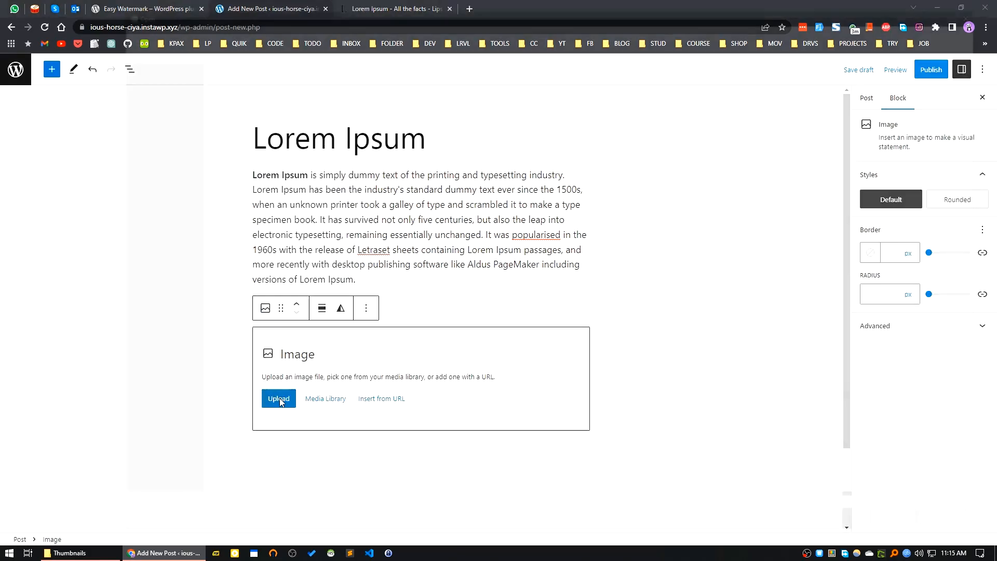
left_click(278, 397)
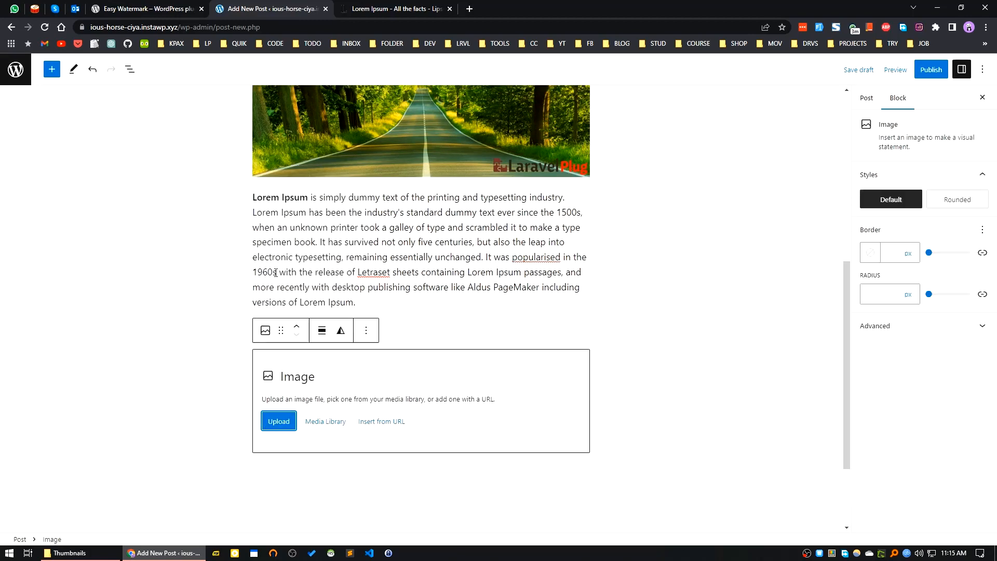
left_click(278, 421)
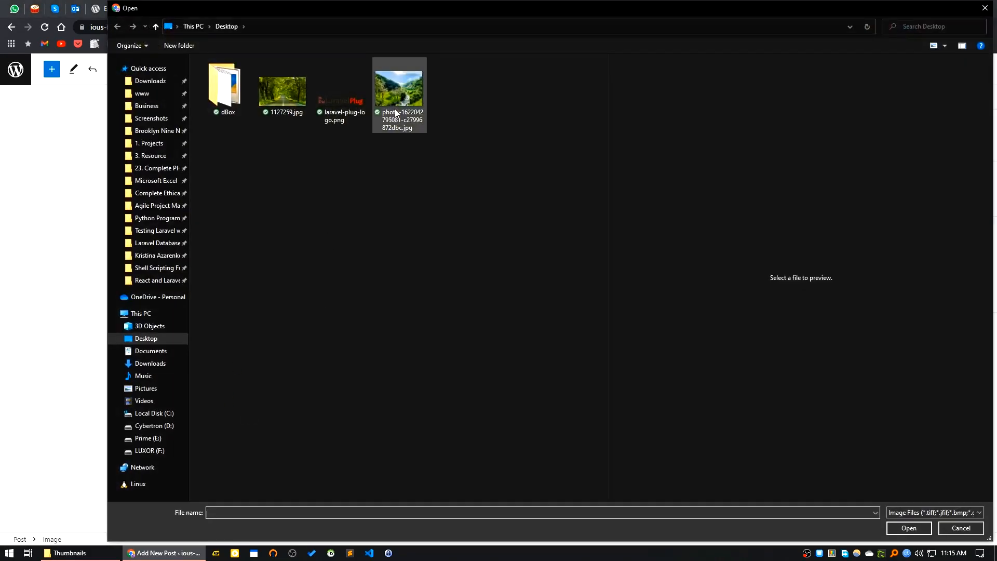
left_click(907, 527)
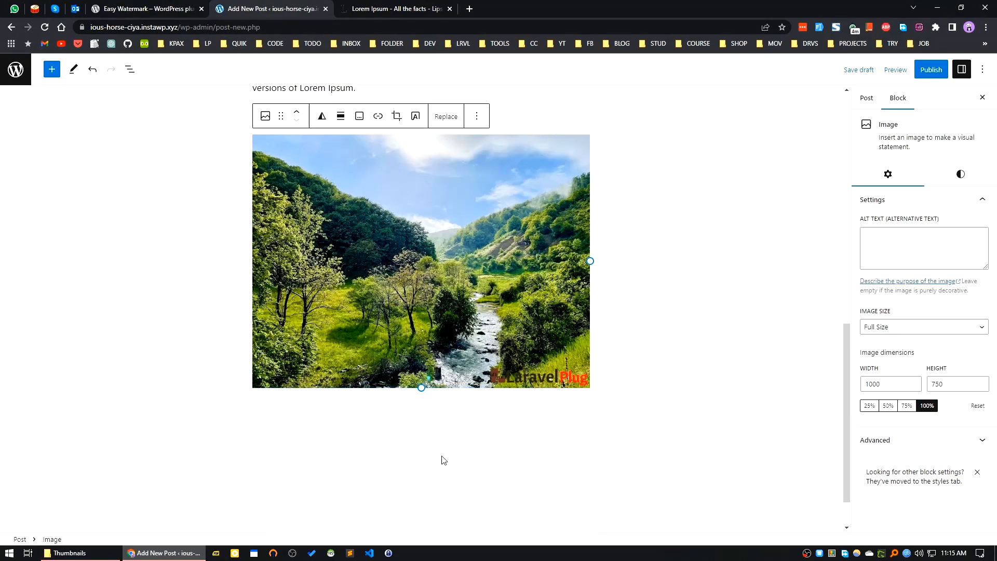
mouse_move(911, 79)
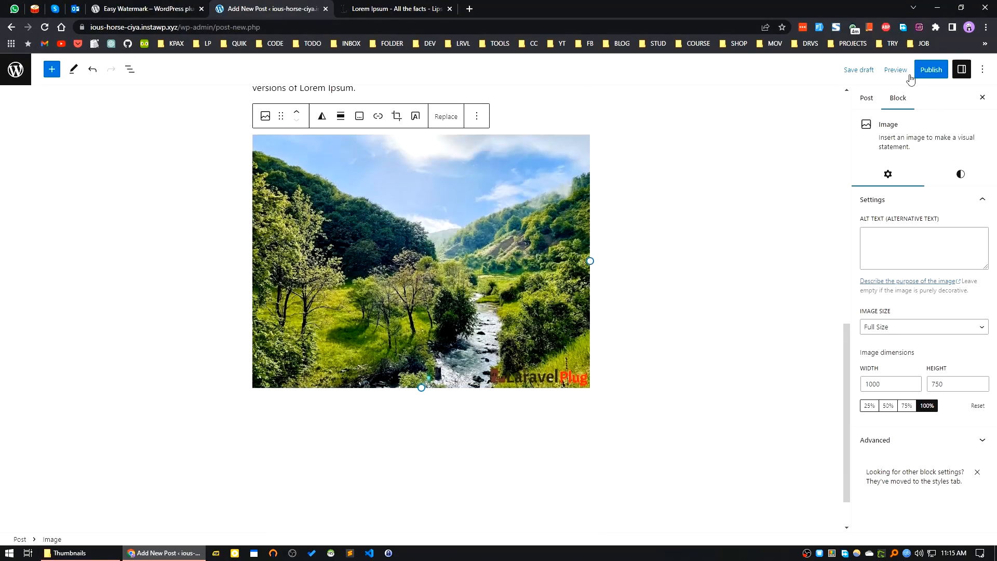
Publish the post and view its live page from the confirmation notice
left_click(930, 70)
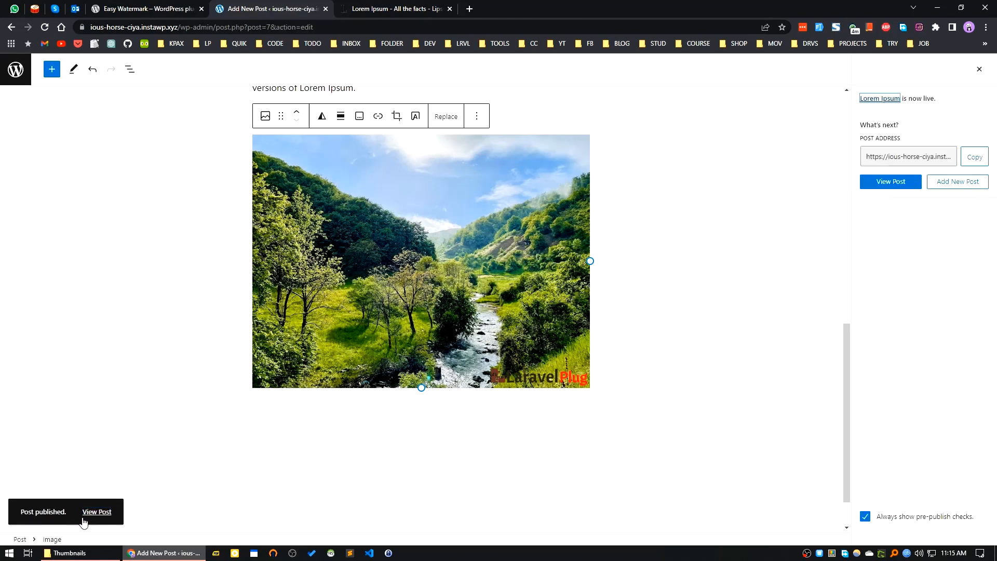
left_click(97, 511)
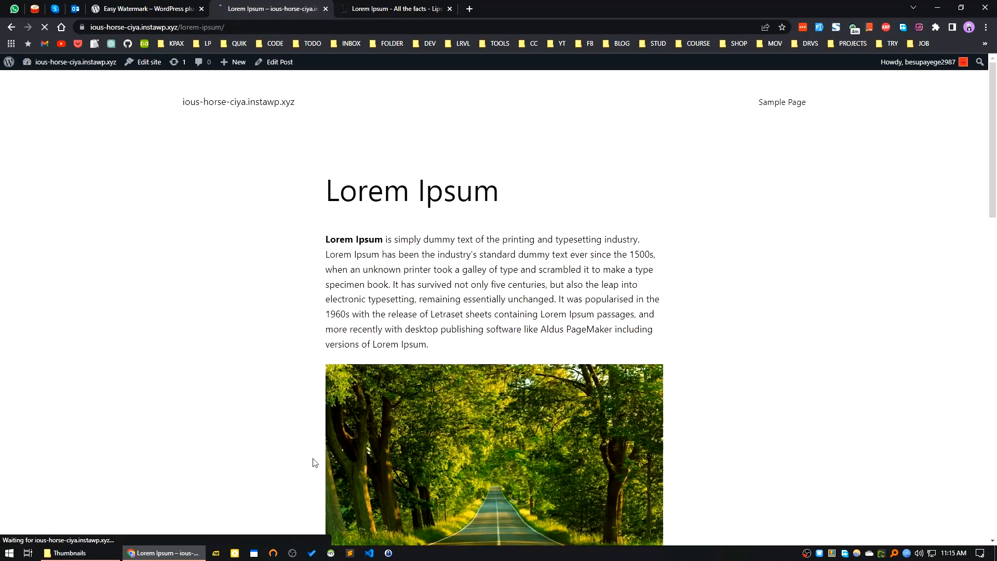
Scroll the live post down to the road image to check its watermark
scroll("down", 3)
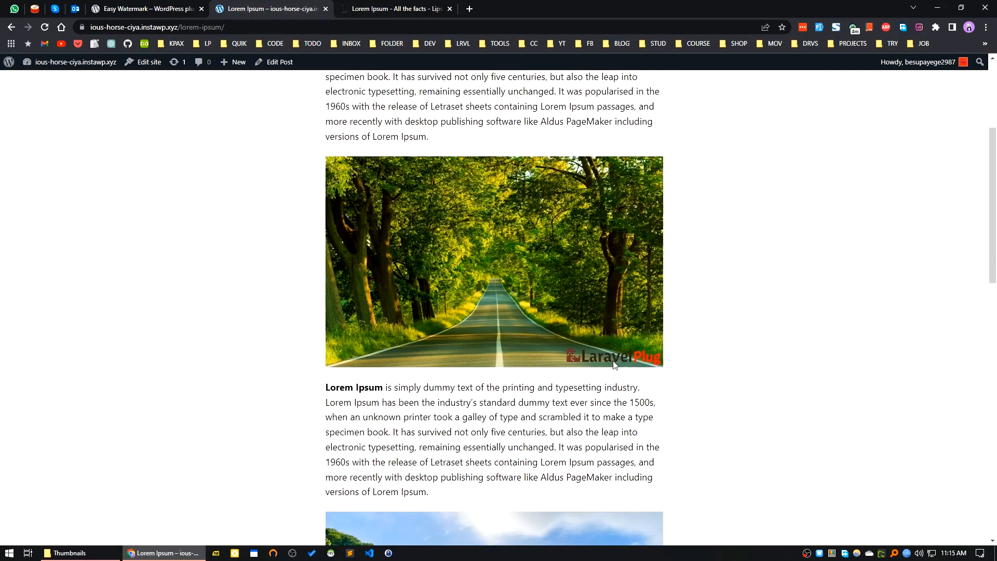
mouse_move(629, 308)
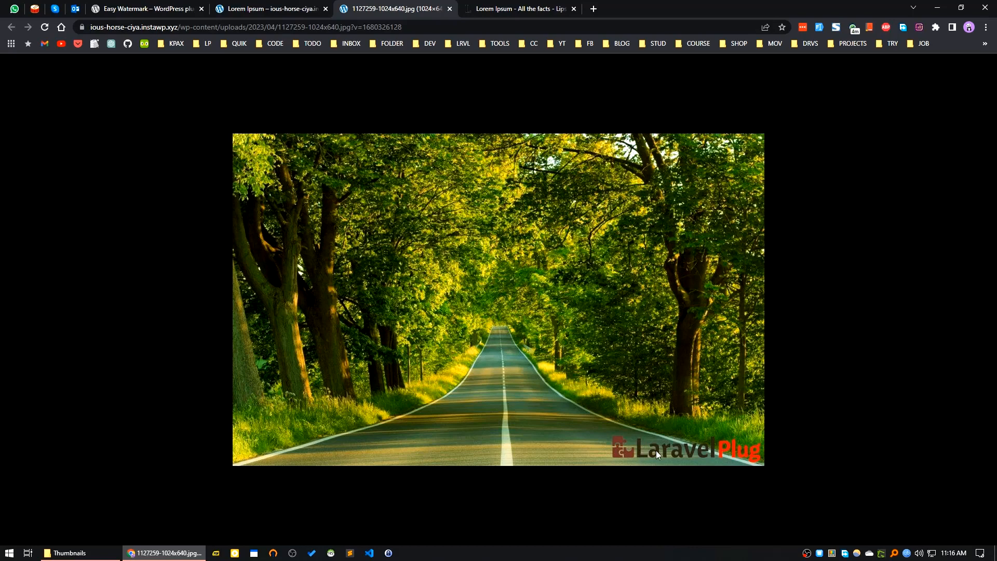
mouse_move(681, 443)
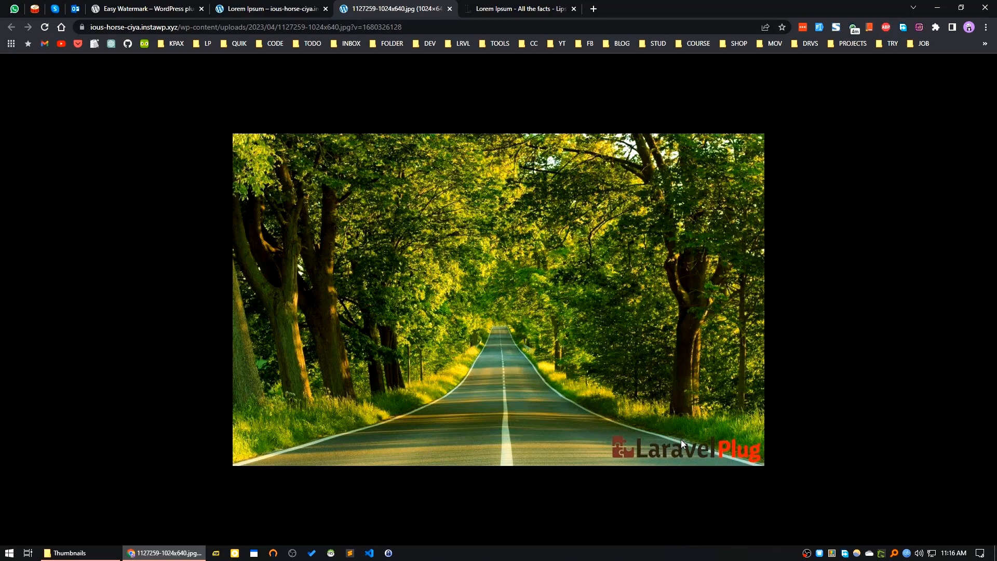
mouse_move(528, 504)
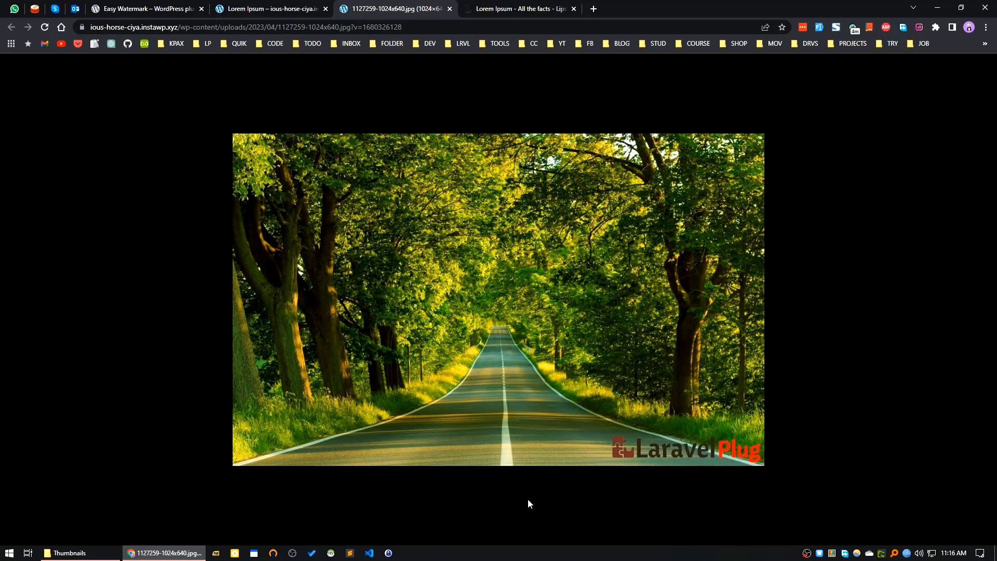